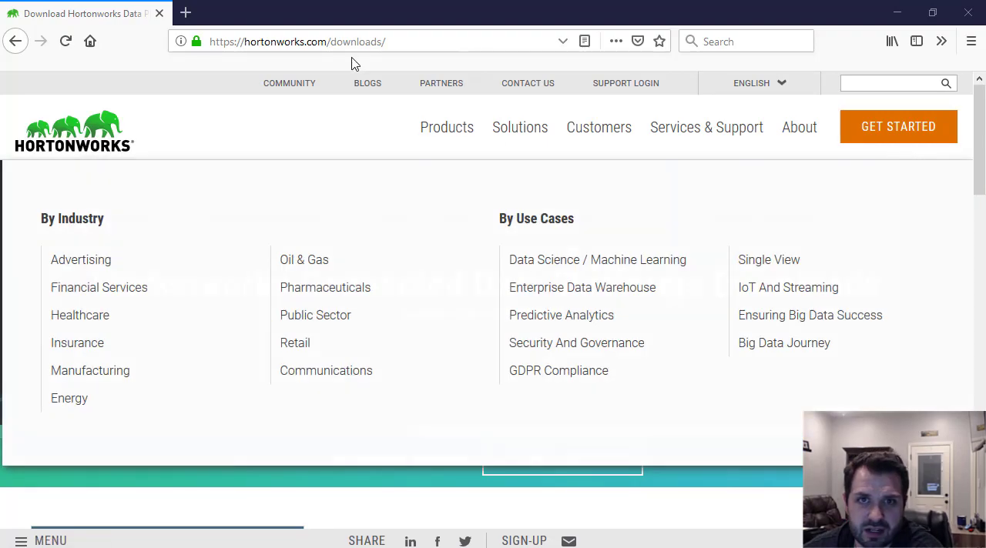
# Scroll the Hortonworks downloads page to the Sandbox on a VM section with the VMware link
pyautogui.scroll(-3)
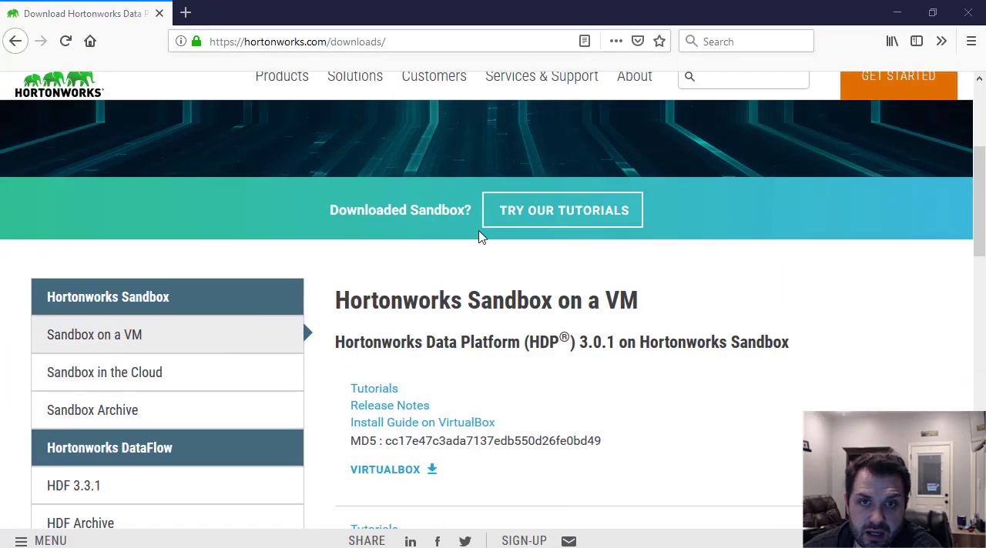
pyautogui.scroll(3)
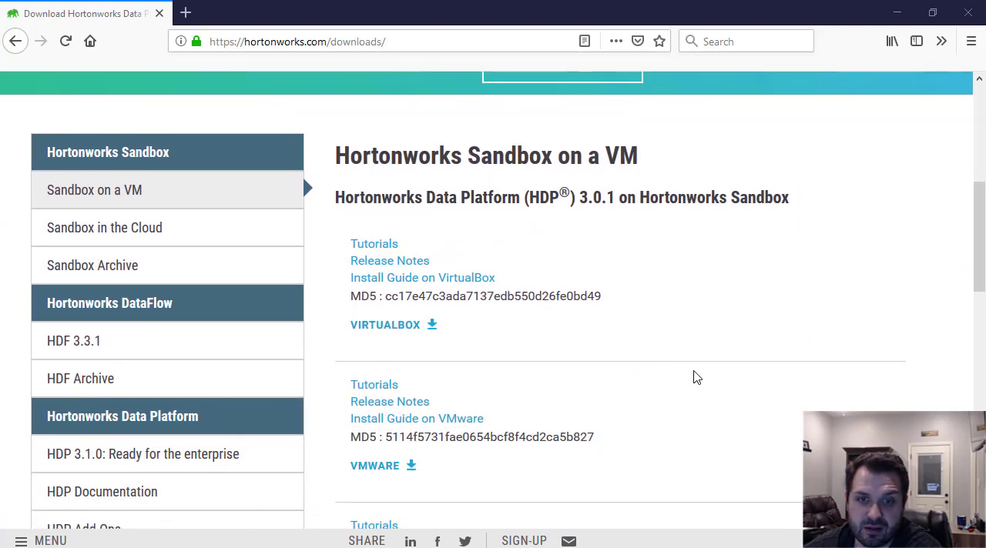
pyautogui.moveTo(559, 348)
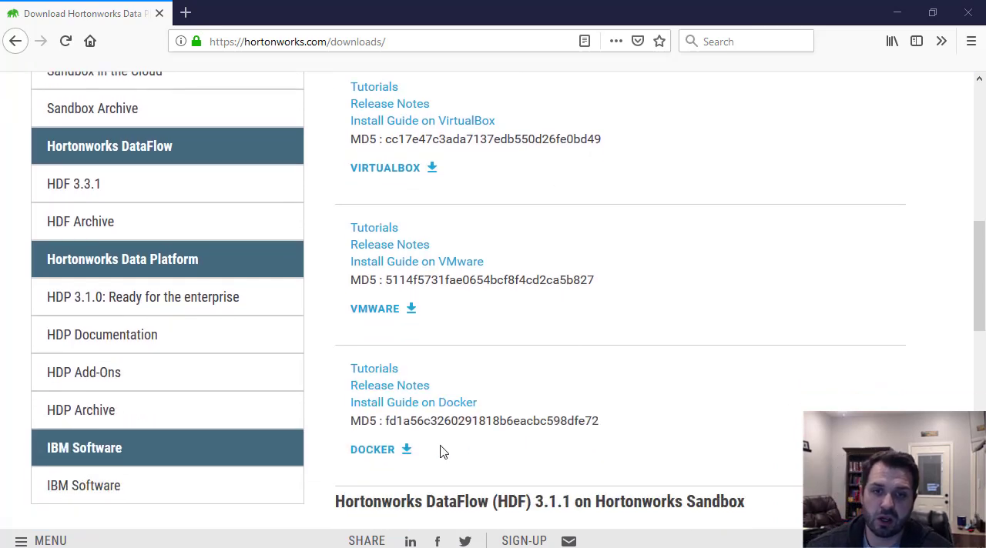
pyautogui.scroll(-3)
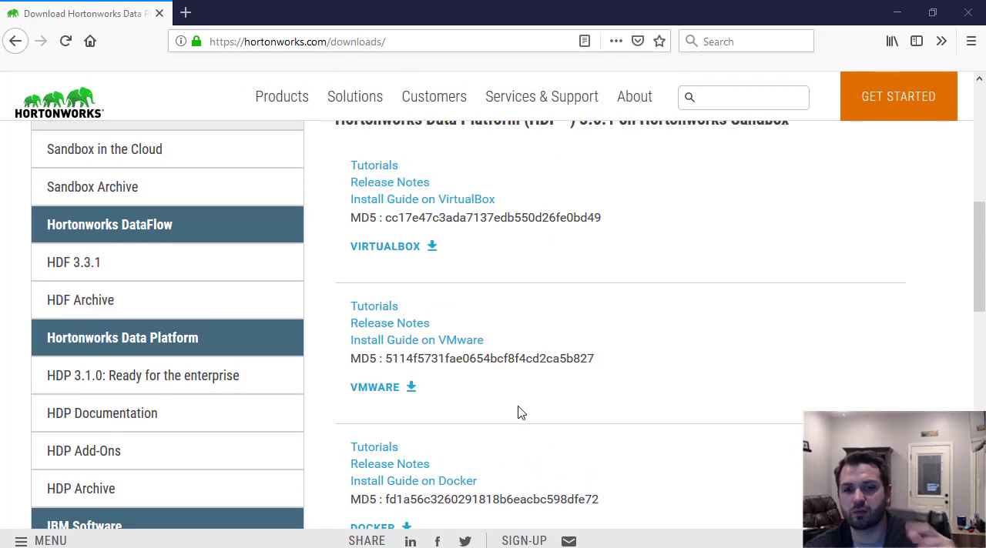
pyautogui.moveTo(516, 407)
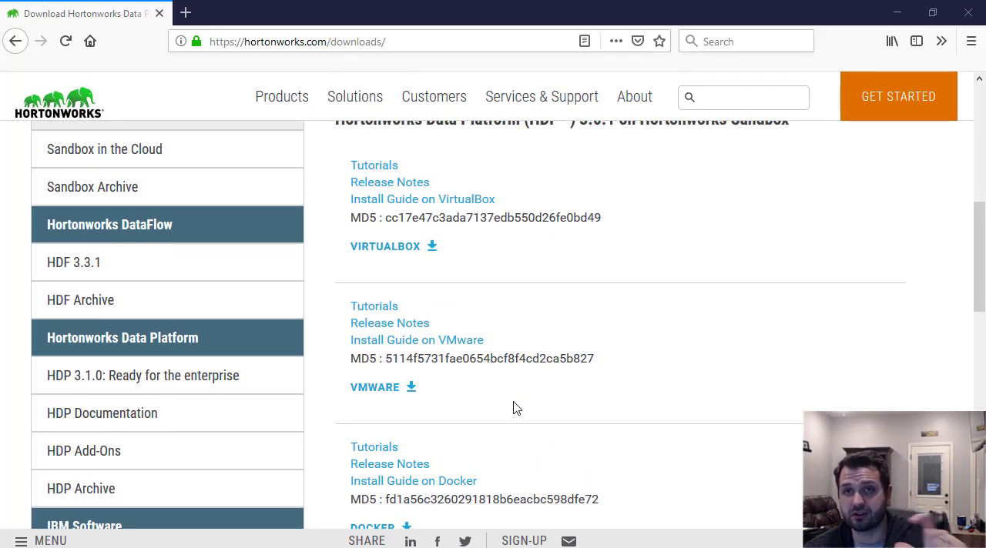
pyautogui.moveTo(515, 391)
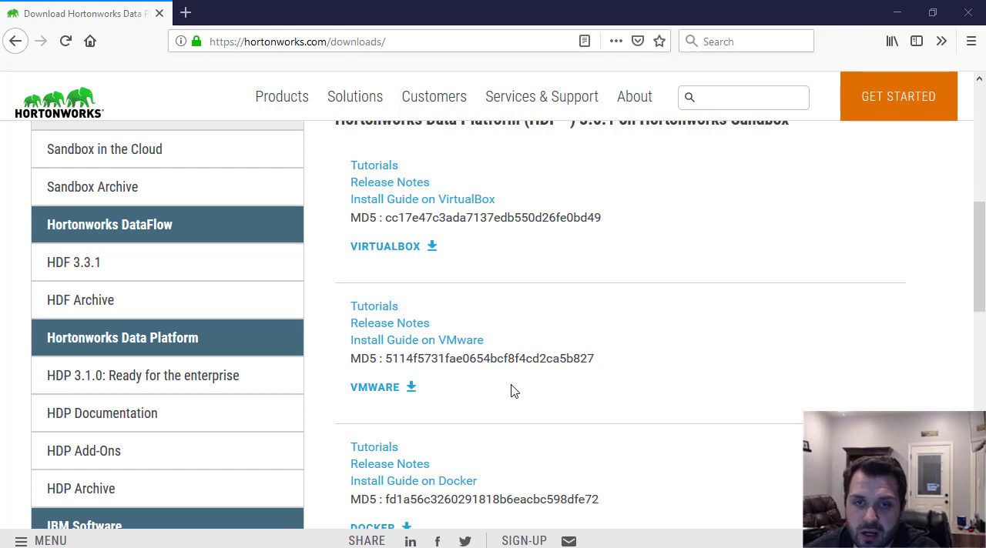
pyautogui.moveTo(388, 391)
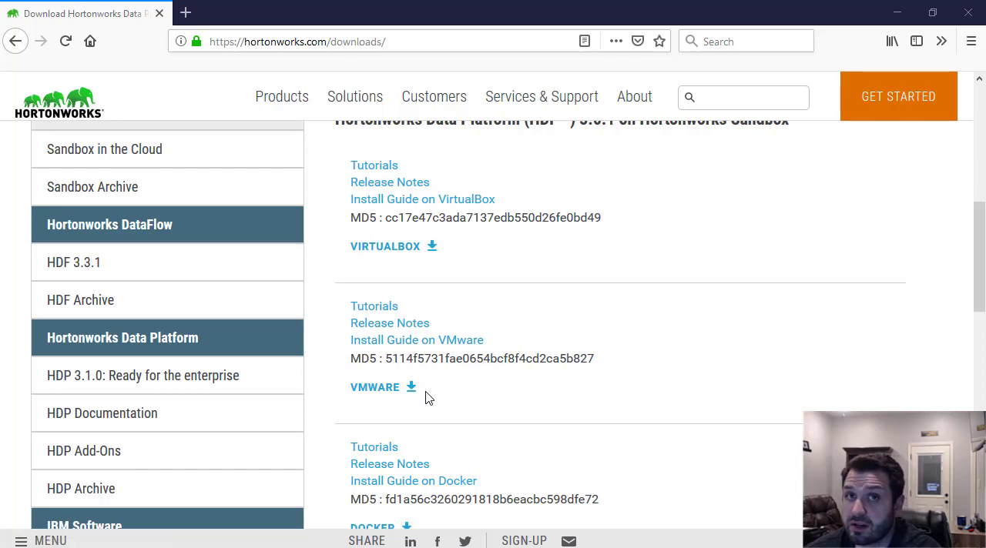
pyautogui.moveTo(428, 391)
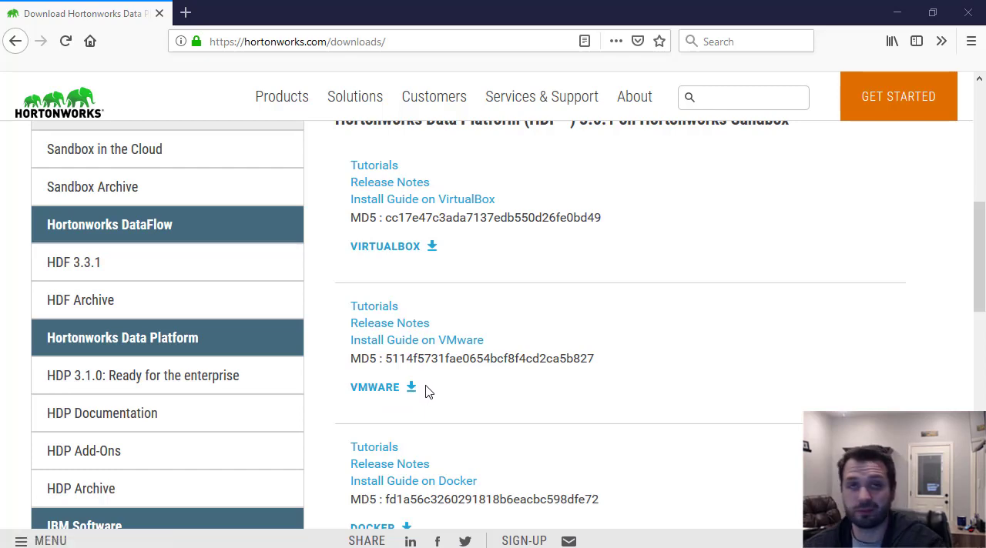
pyautogui.moveTo(514, 479)
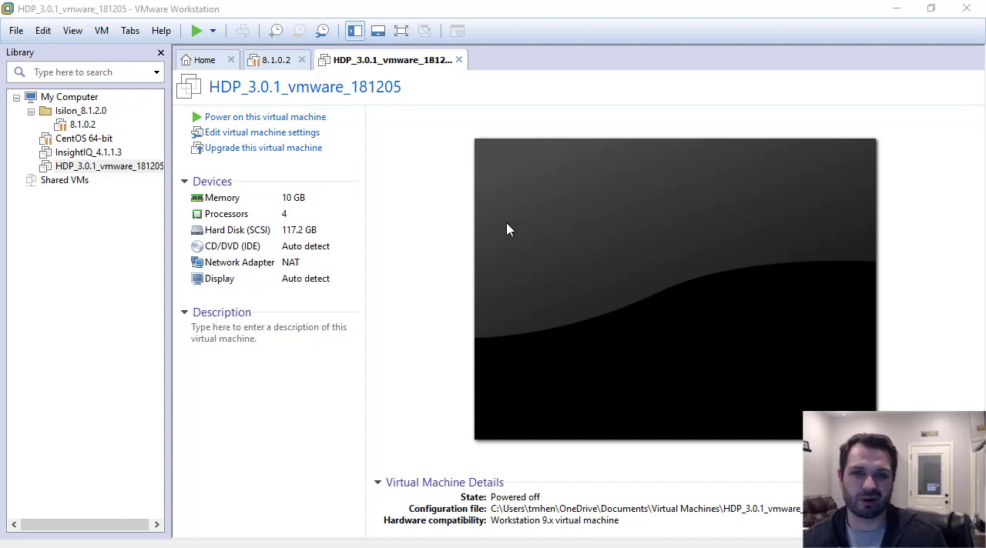
pyautogui.moveTo(432, 206)
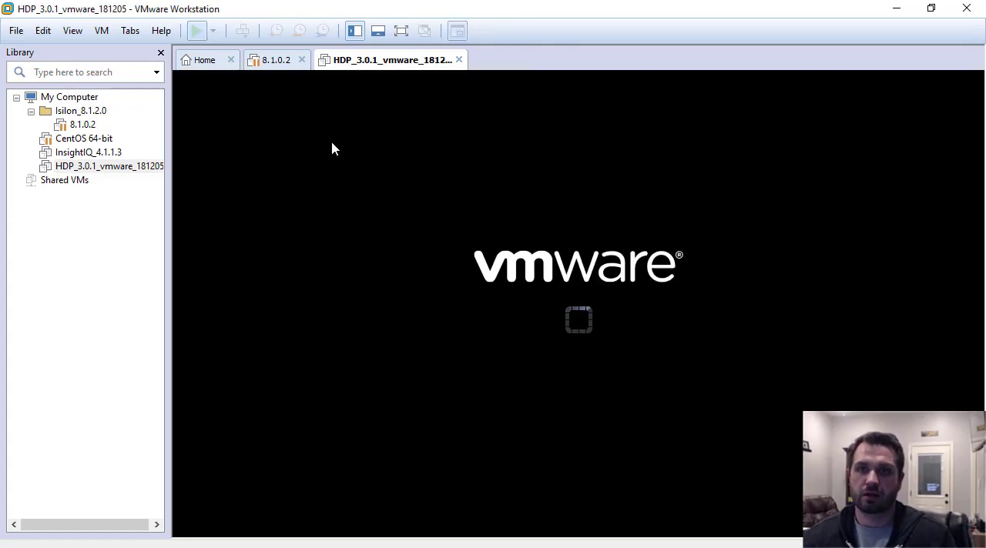
# Let the sandbox VM boot until the console lists the welcome-screen and SSH addresses
pyautogui.click(197, 31)
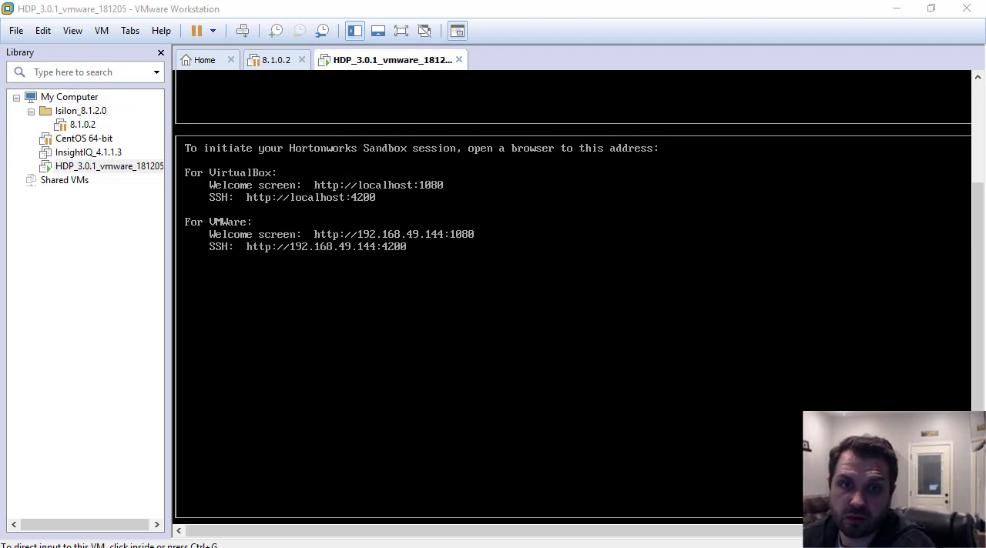
pyautogui.moveTo(471, 256)
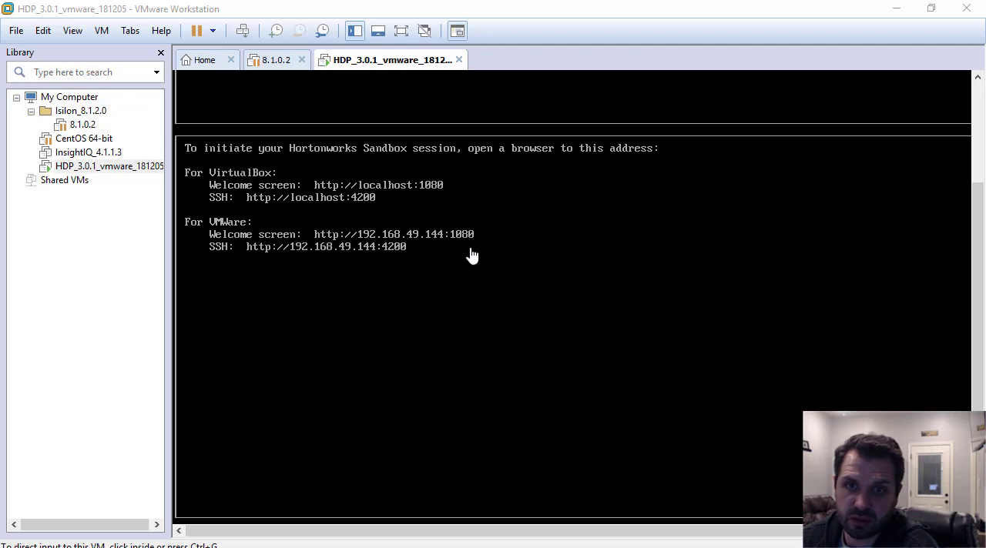
pyautogui.moveTo(674, 281)
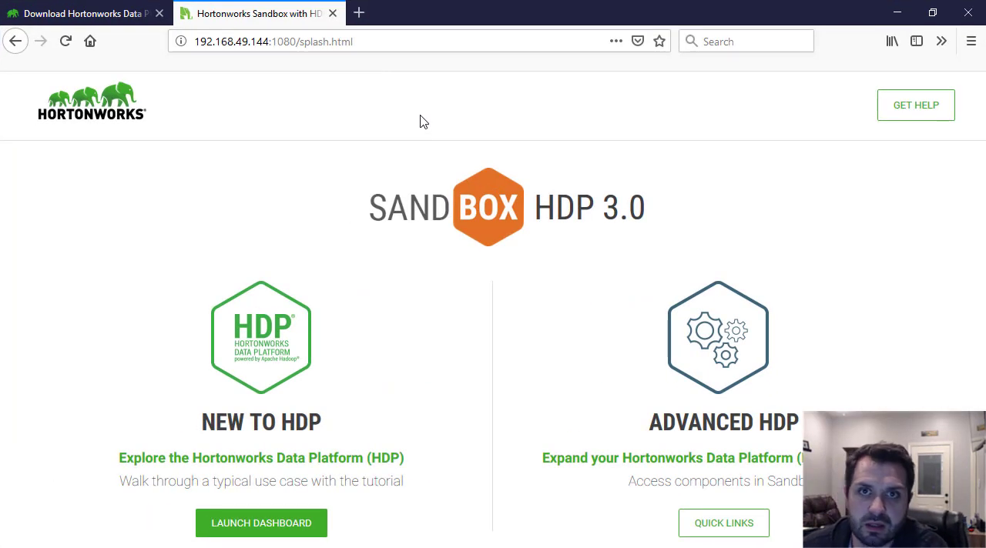
pyautogui.click(400, 40)
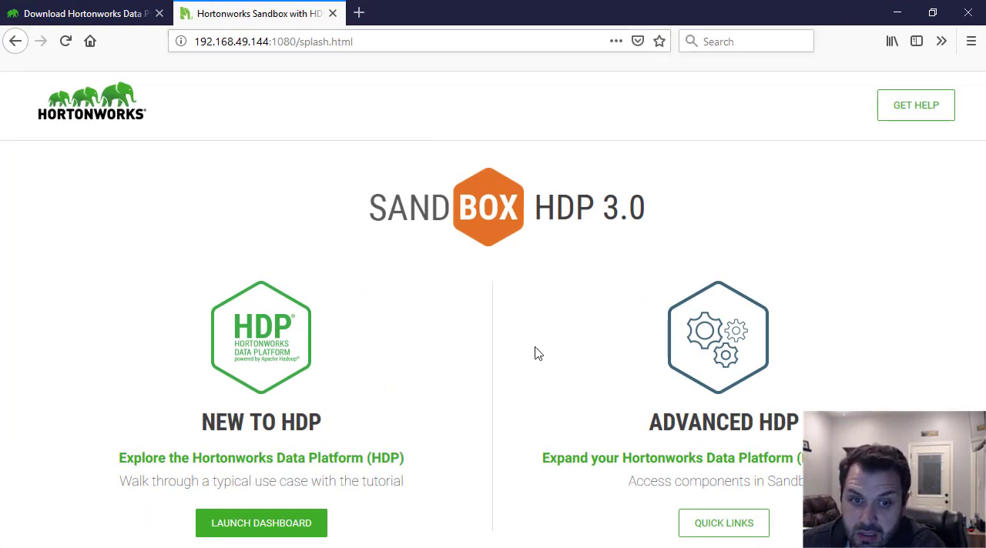
pyautogui.click(262, 524)
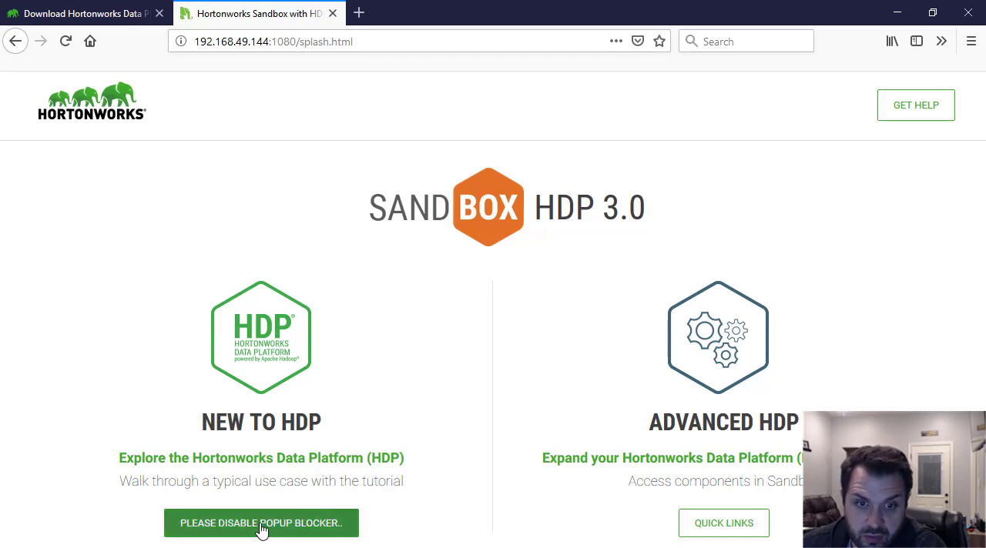
pyautogui.click(261, 524)
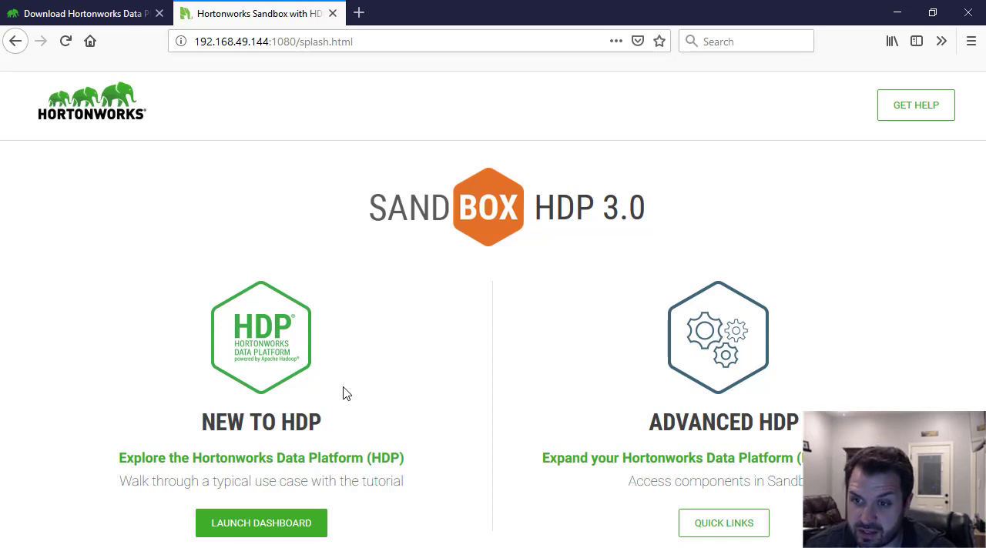
pyautogui.moveTo(778, 450)
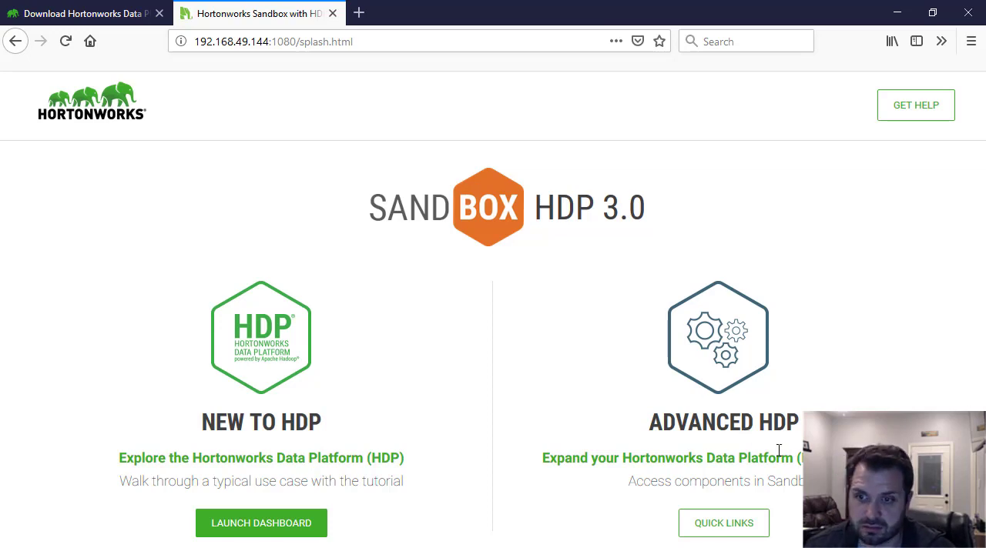
pyautogui.moveTo(241, 404)
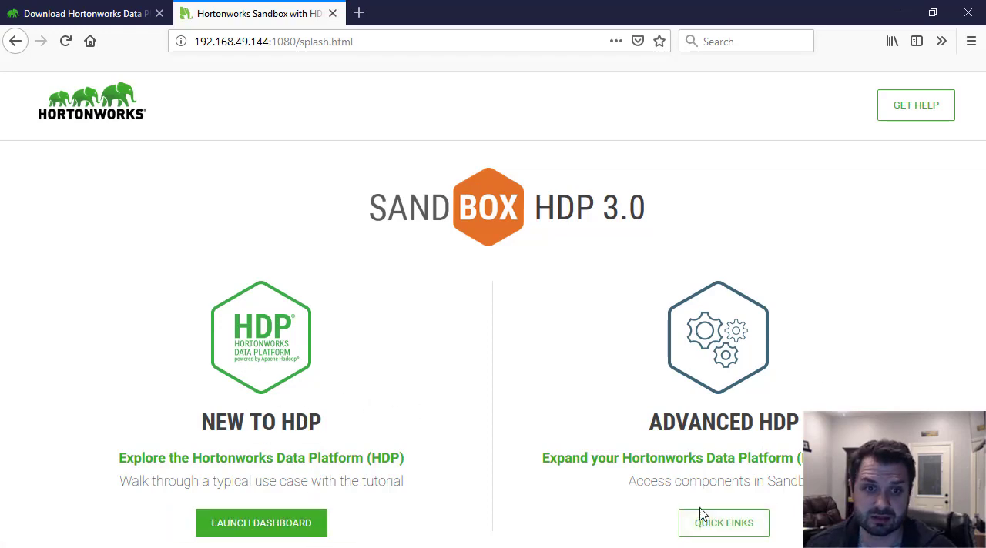
# Reach the Ambari sign-in page via the Advanced HDP quick links and attempt login as admin
pyautogui.click(724, 524)
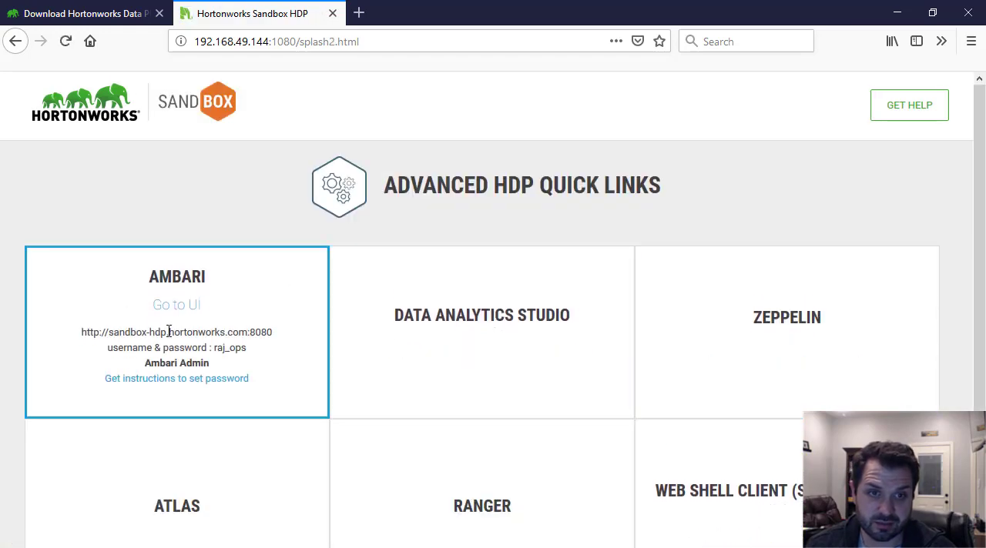
pyautogui.moveTo(193, 311)
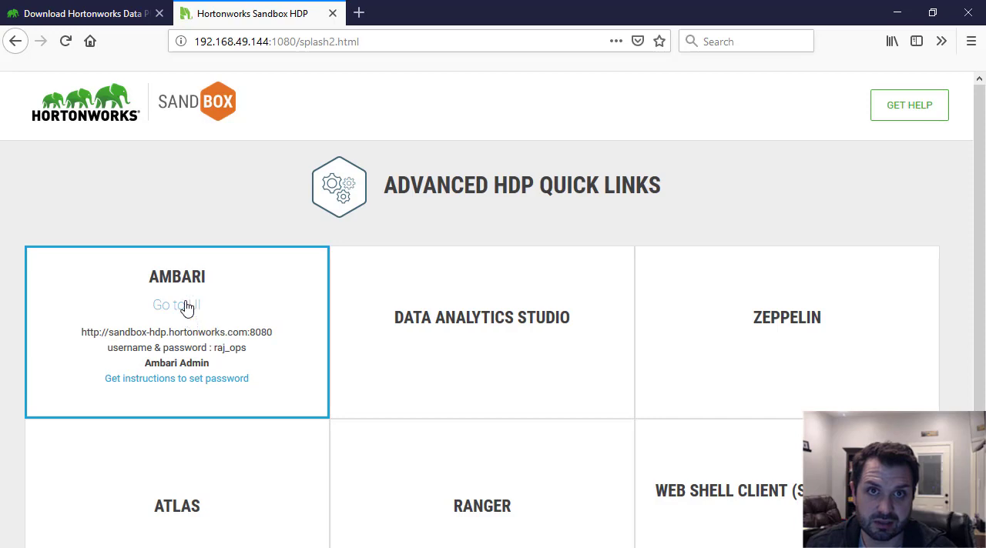
pyautogui.click(175, 305)
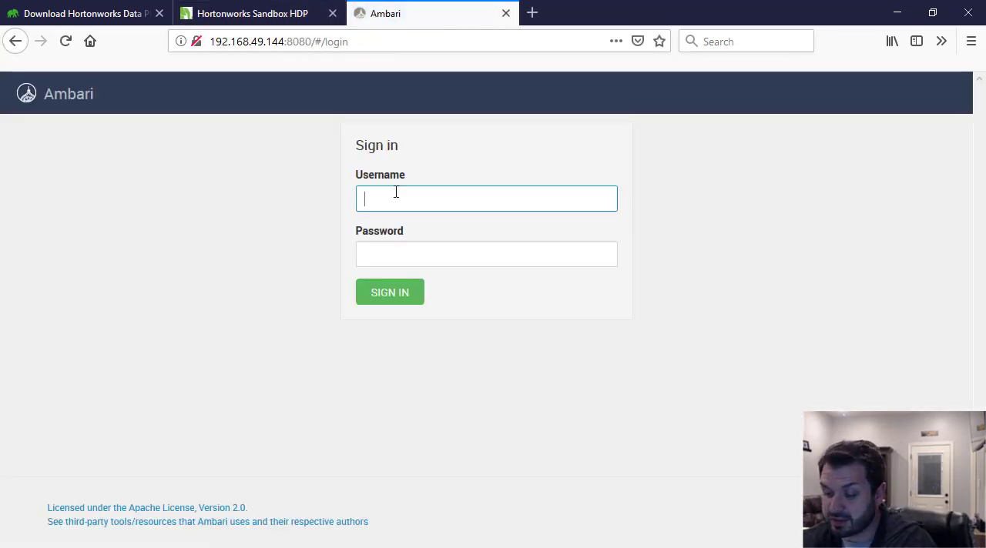
pyautogui.write('admin')
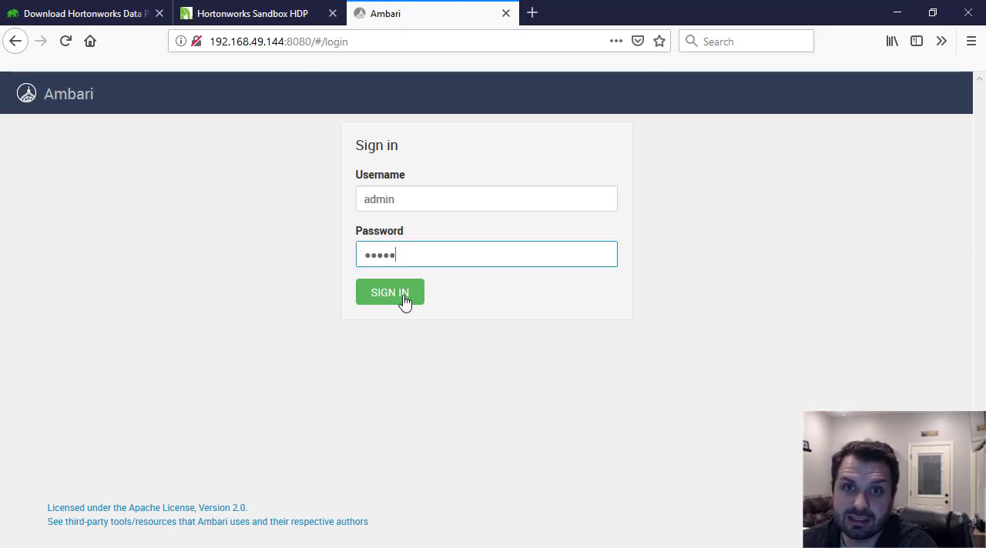
pyautogui.click(390, 293)
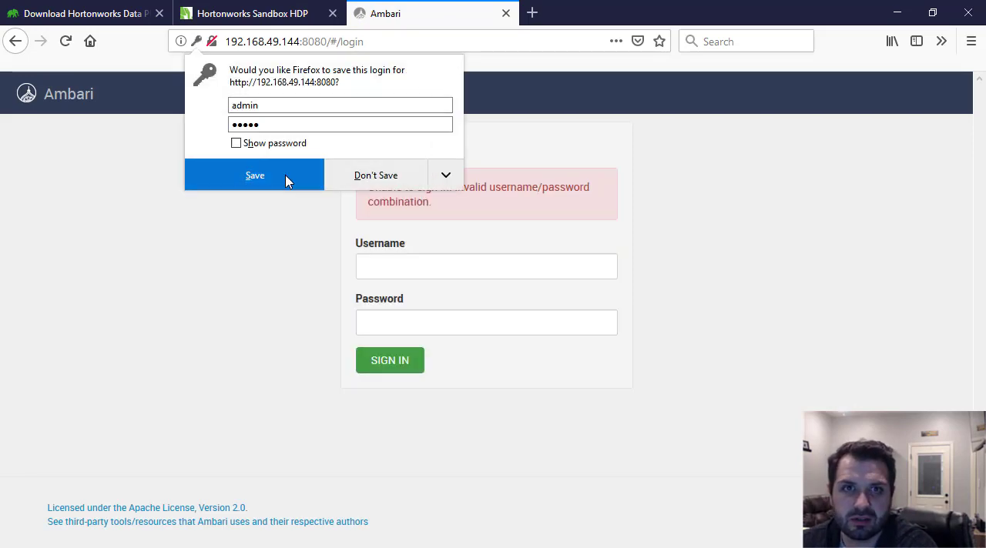
pyautogui.click(247, 13)
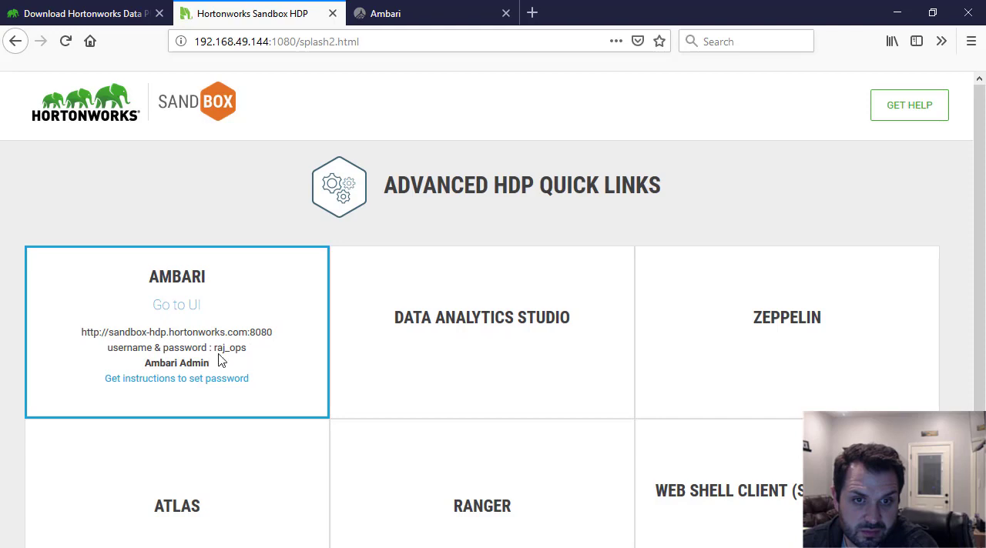
# Sign in to Ambari as raj_ops after the first login was rejected
pyautogui.doubleClick(228, 348)
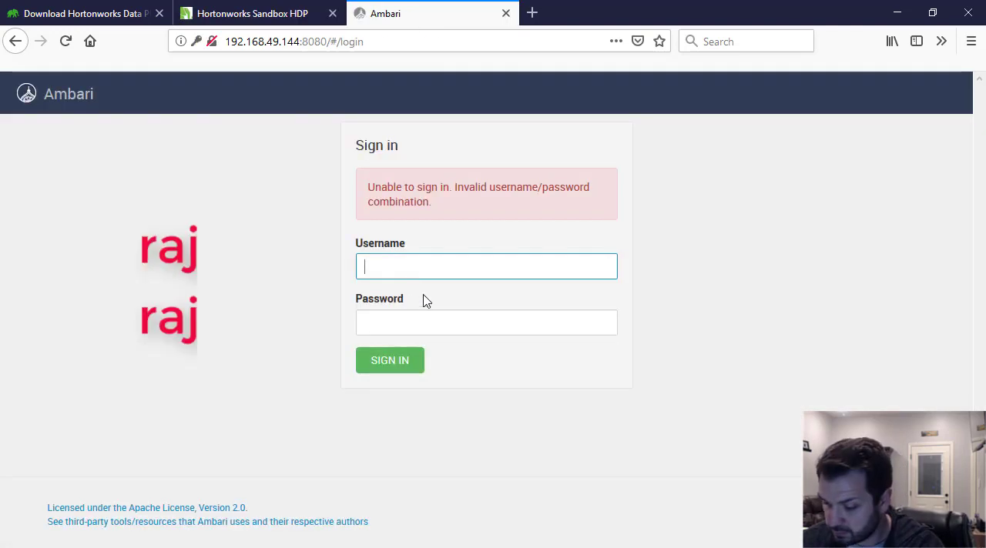
pyautogui.write('raj_ops')
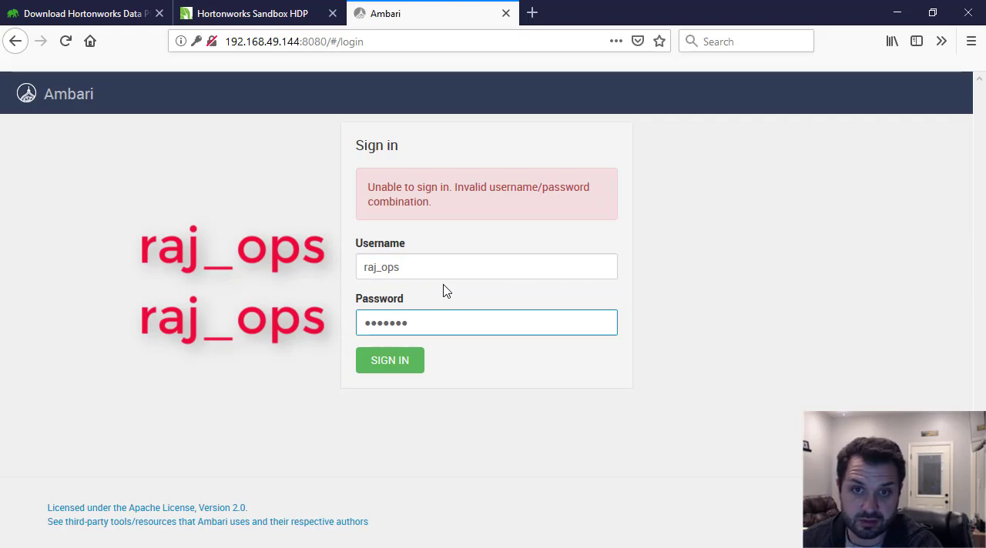
pyautogui.click(390, 360)
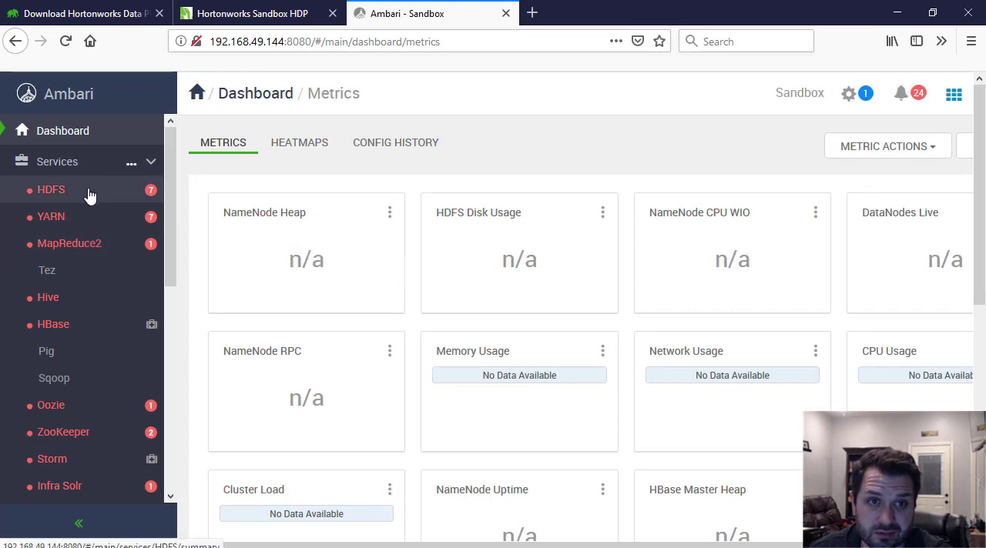
pyautogui.moveTo(311, 194)
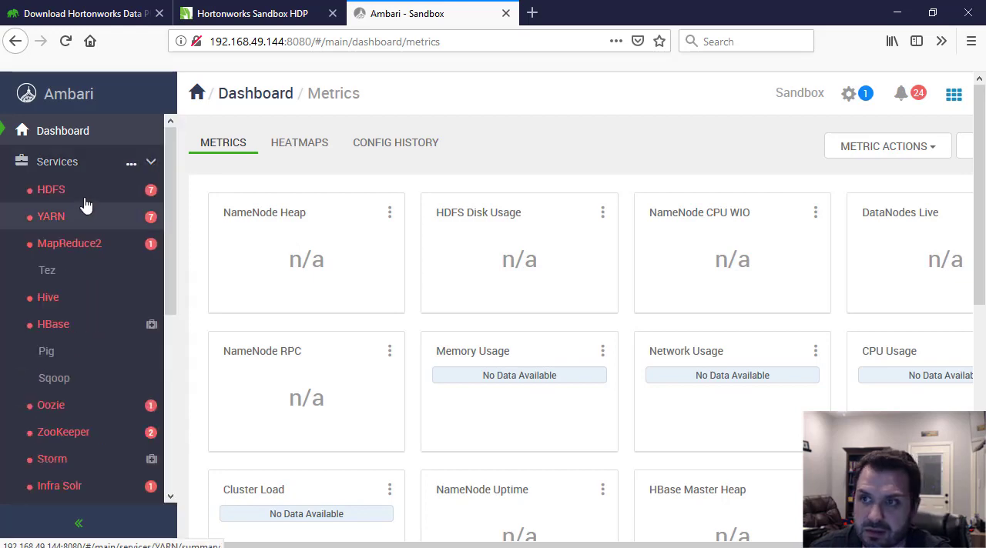
# Check the stopped HDFS and MapReduce2 summaries, then return to the Sandbox quick links page
pyautogui.click(51, 190)
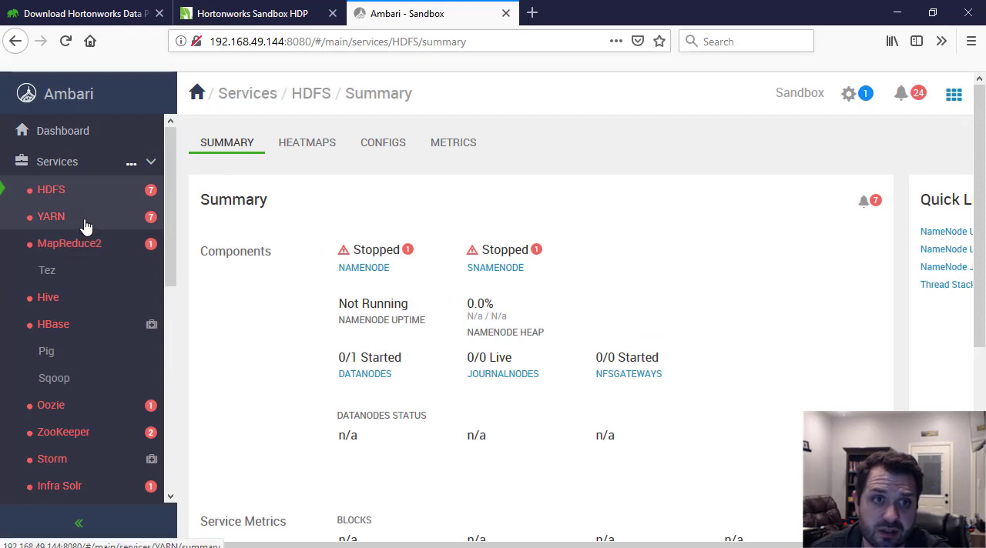
pyautogui.click(69, 243)
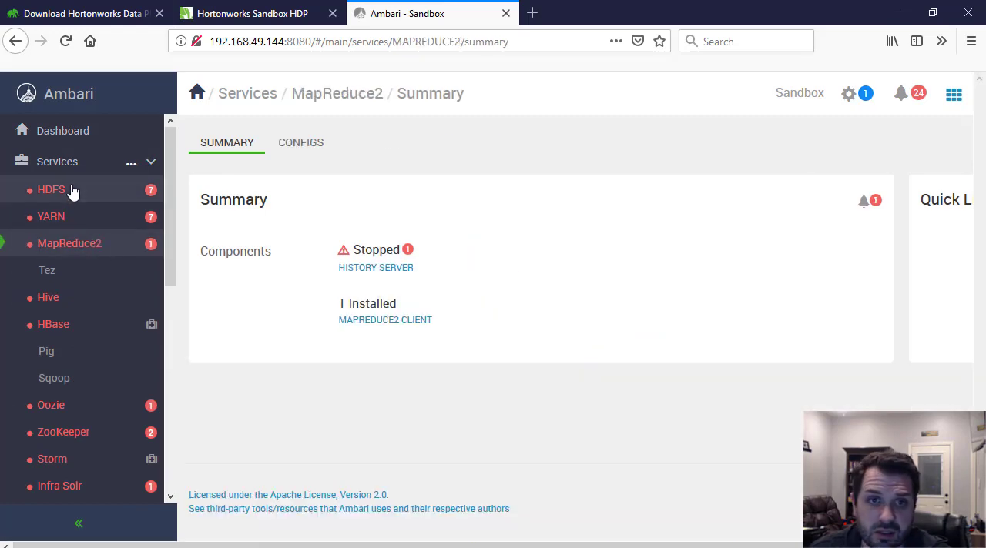
pyautogui.click(51, 189)
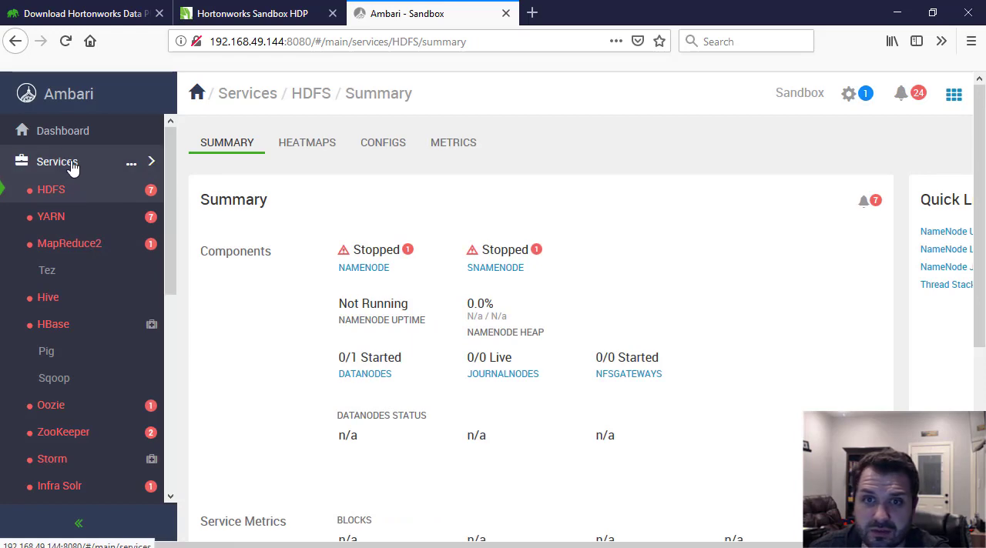
pyautogui.click(57, 161)
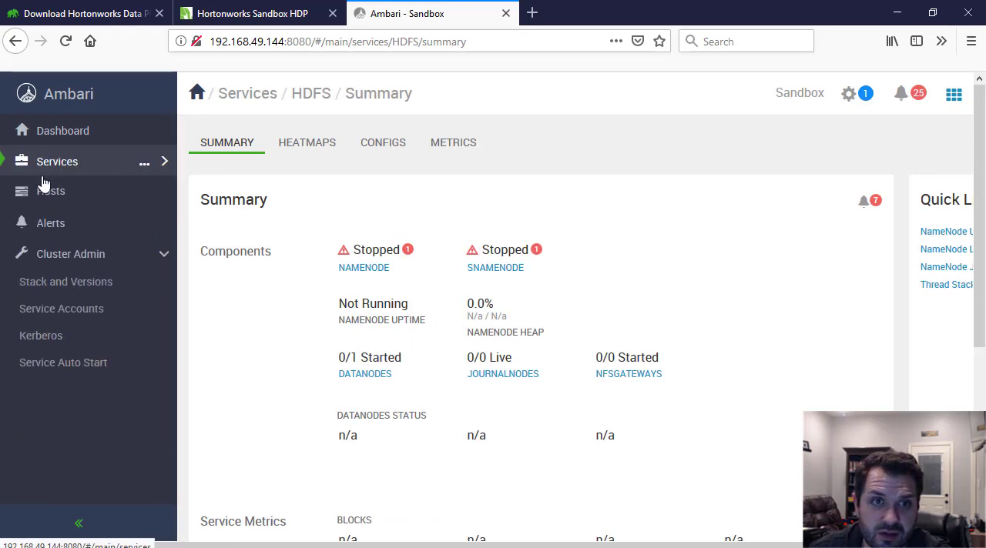
pyautogui.click(57, 162)
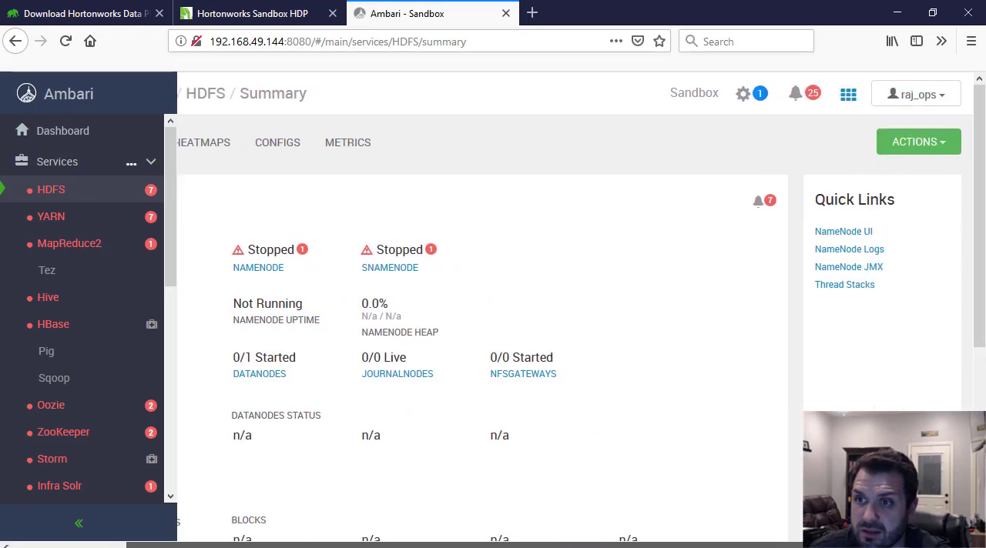
pyautogui.click(916, 142)
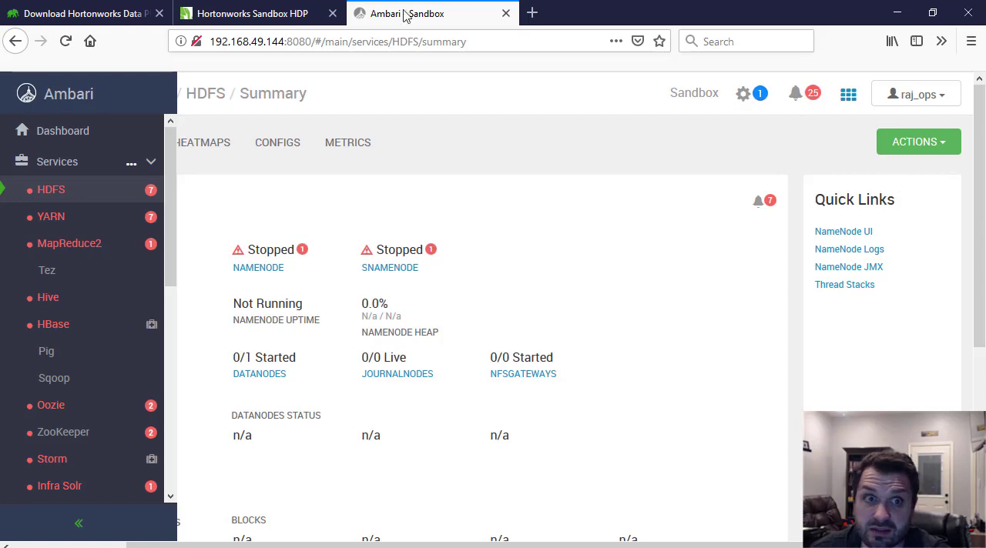
pyautogui.moveTo(127, 206)
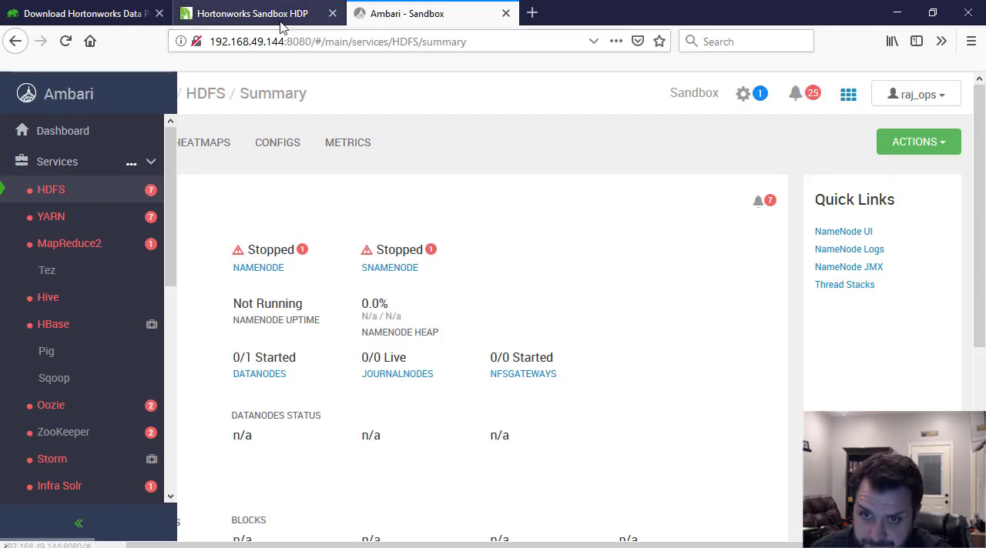
pyautogui.click(254, 12)
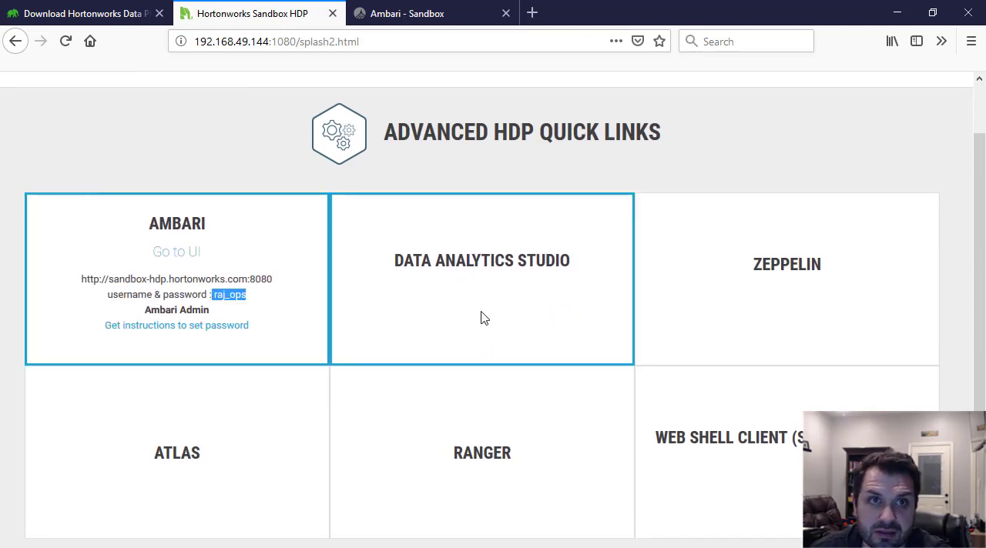
# Allow pop-ups from 192.168.49.144 so the splash page's tutorial link can open Ambari
pyautogui.click(253, 13)
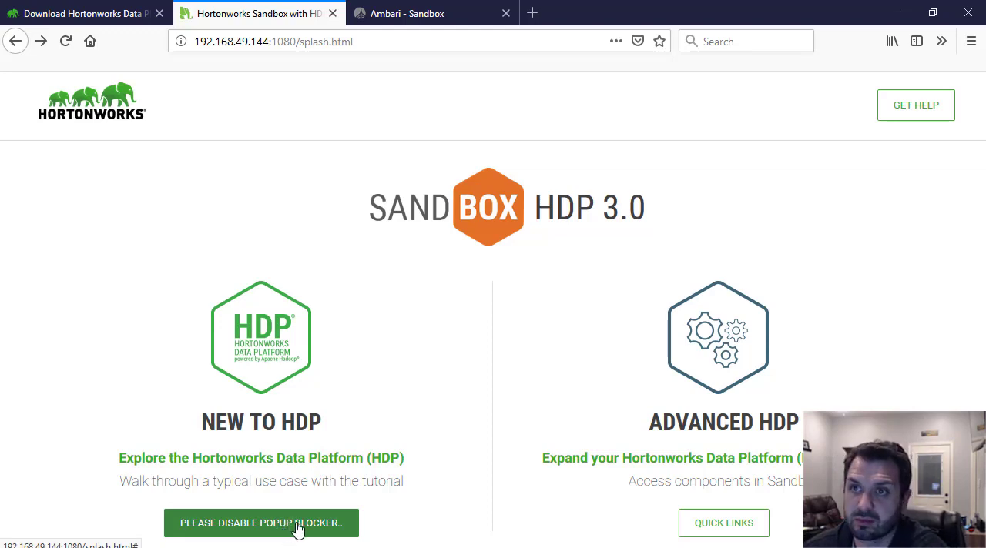
pyautogui.click(260, 524)
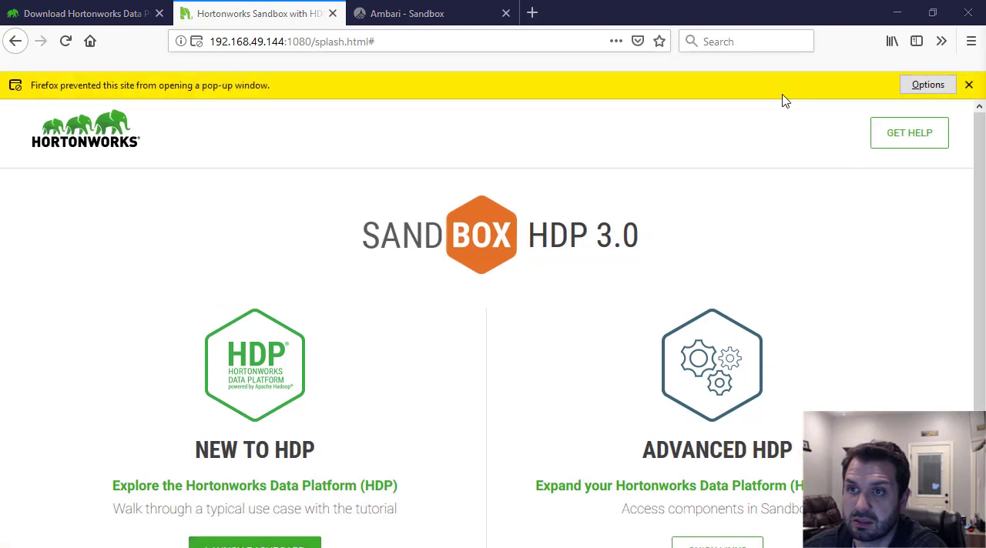
pyautogui.click(928, 85)
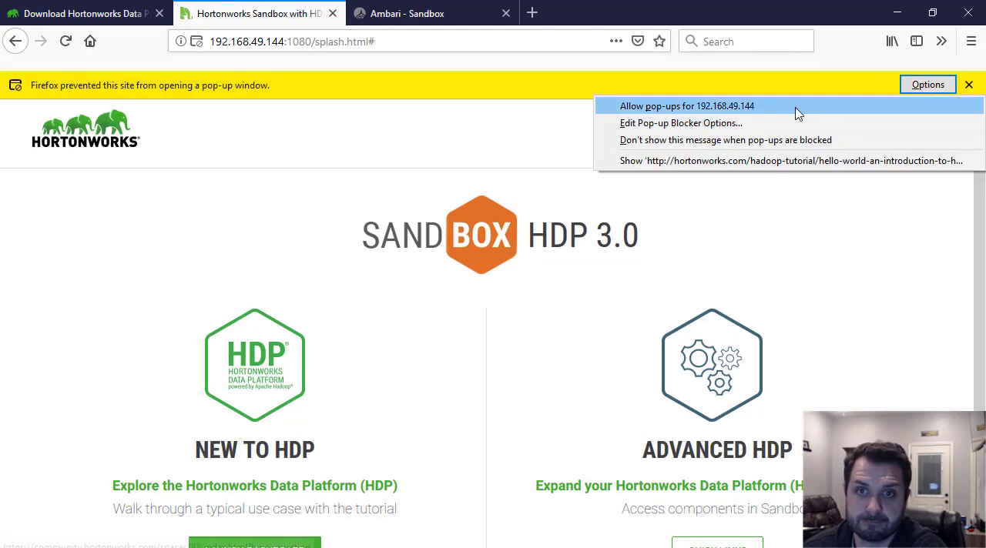
pyautogui.click(968, 85)
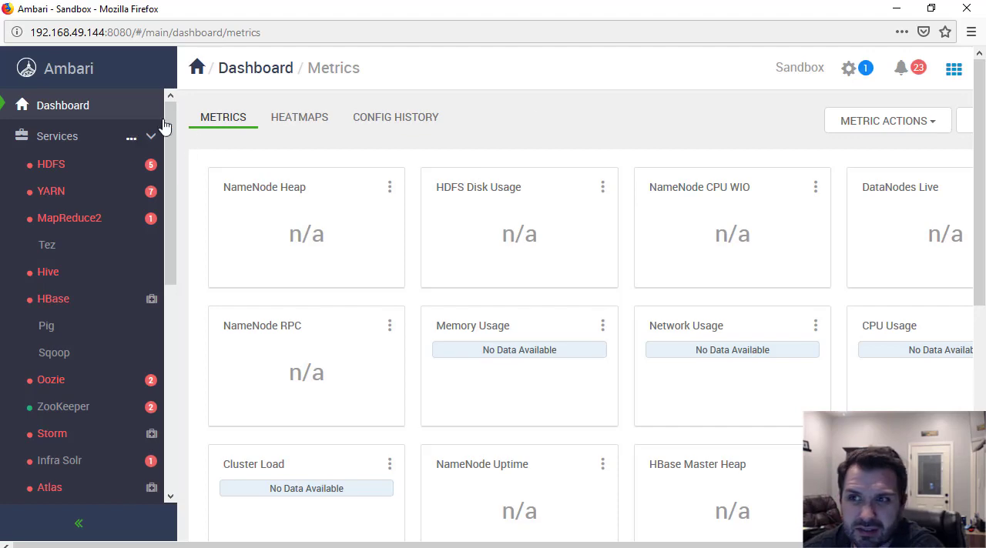
pyautogui.moveTo(474, 9)
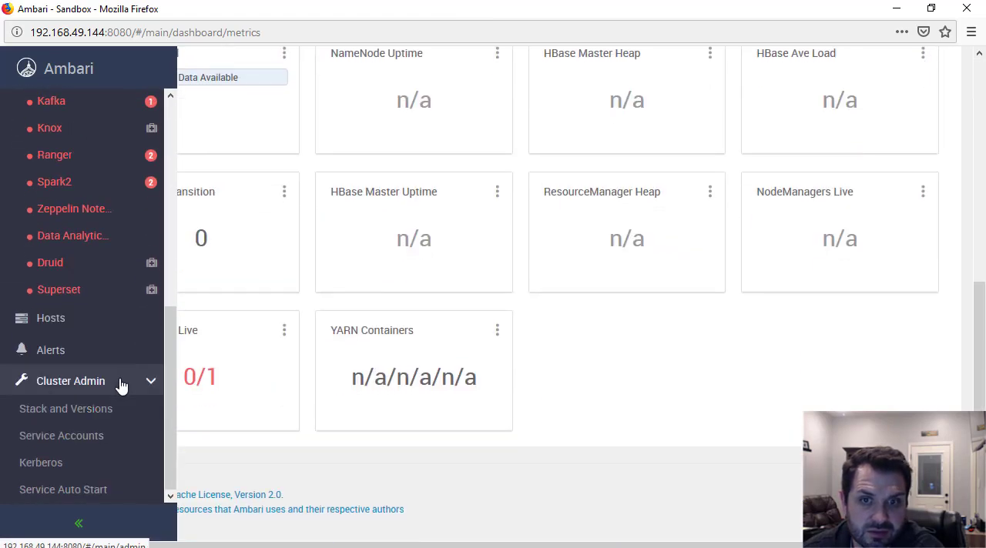
pyautogui.click(49, 317)
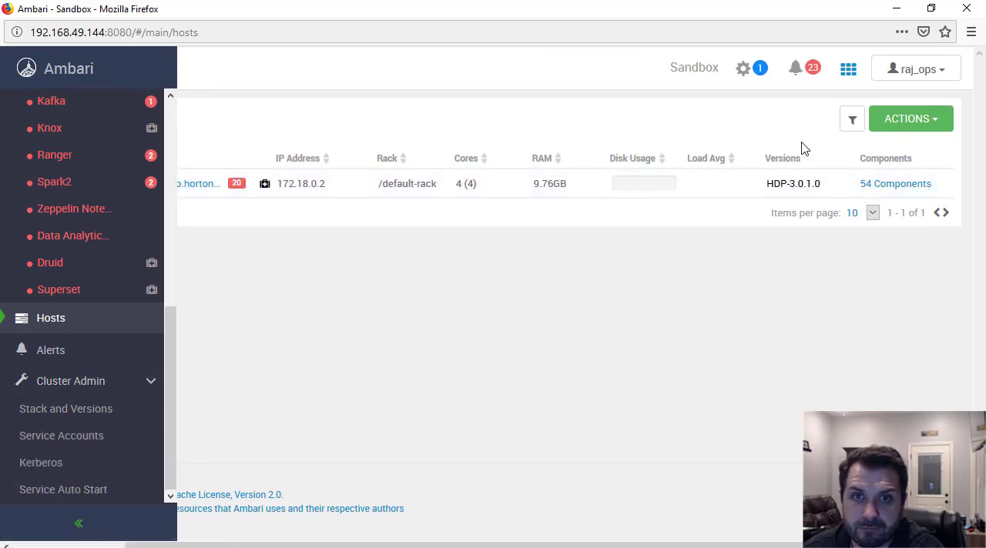
pyautogui.click(909, 119)
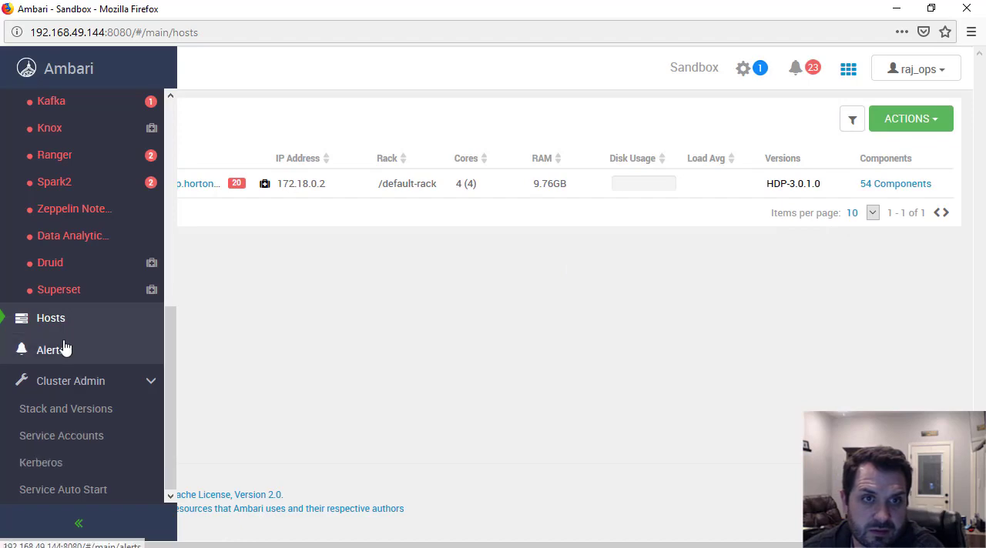
pyautogui.scroll(3)
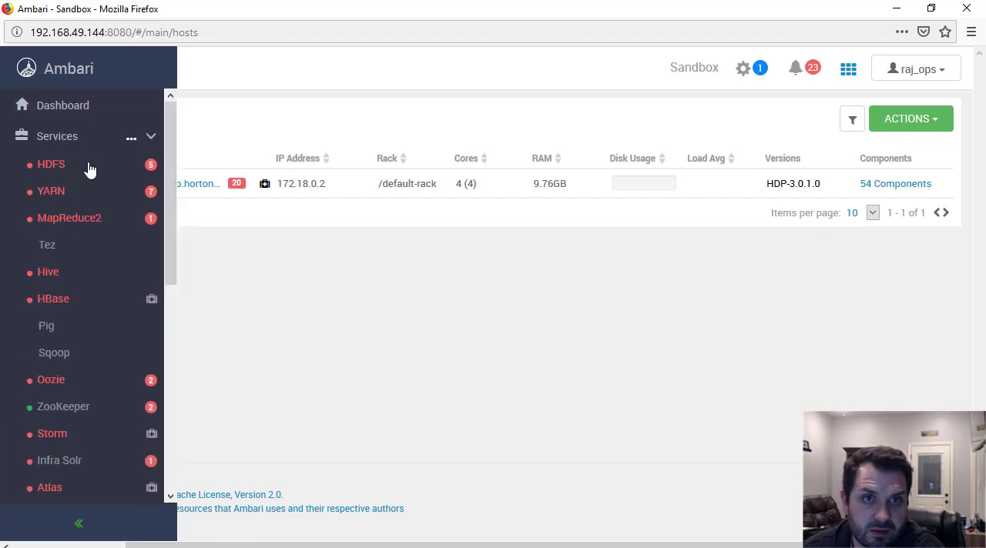
pyautogui.click(61, 105)
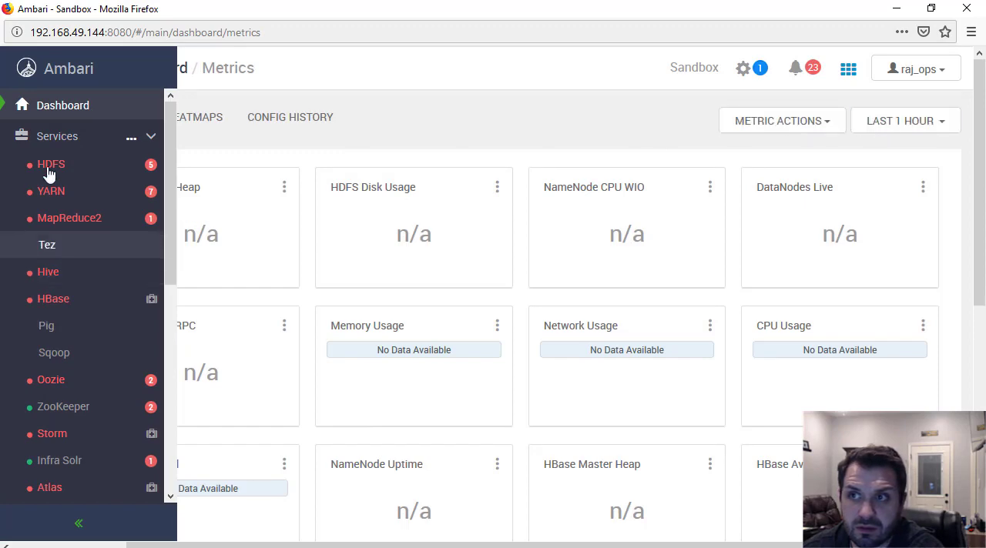
pyautogui.moveTo(51, 164)
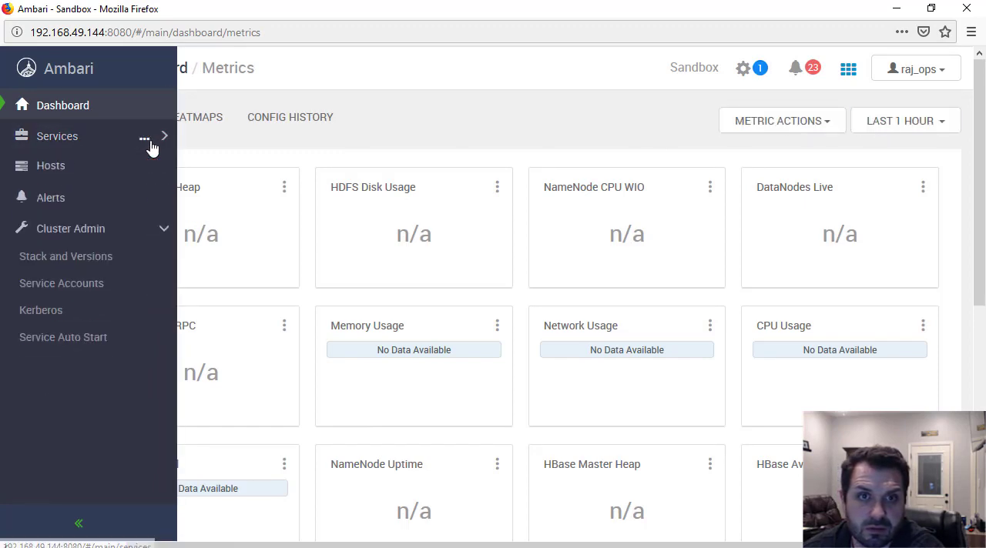
# Start all Ambari services and view the background operations list showing Start All completed
pyautogui.click(145, 135)
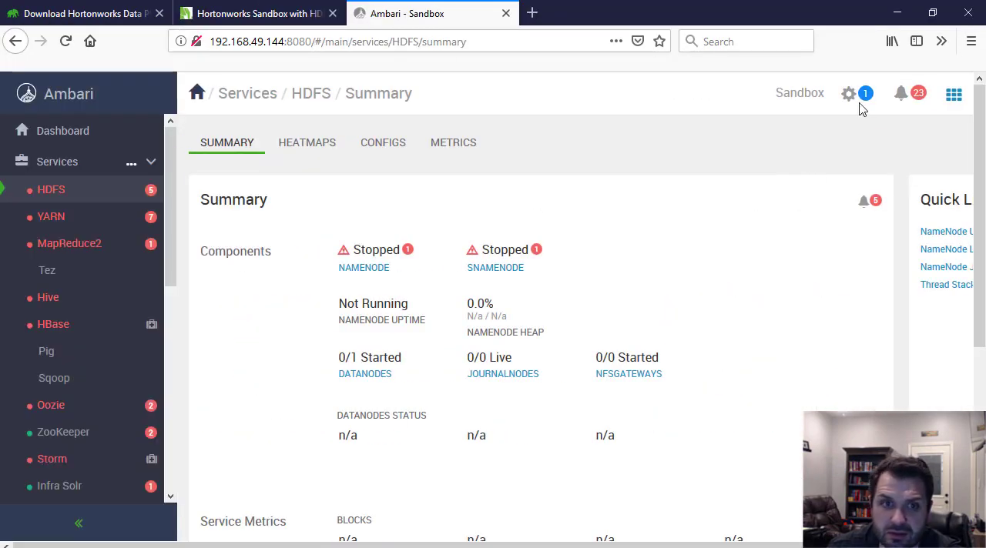
pyautogui.click(847, 93)
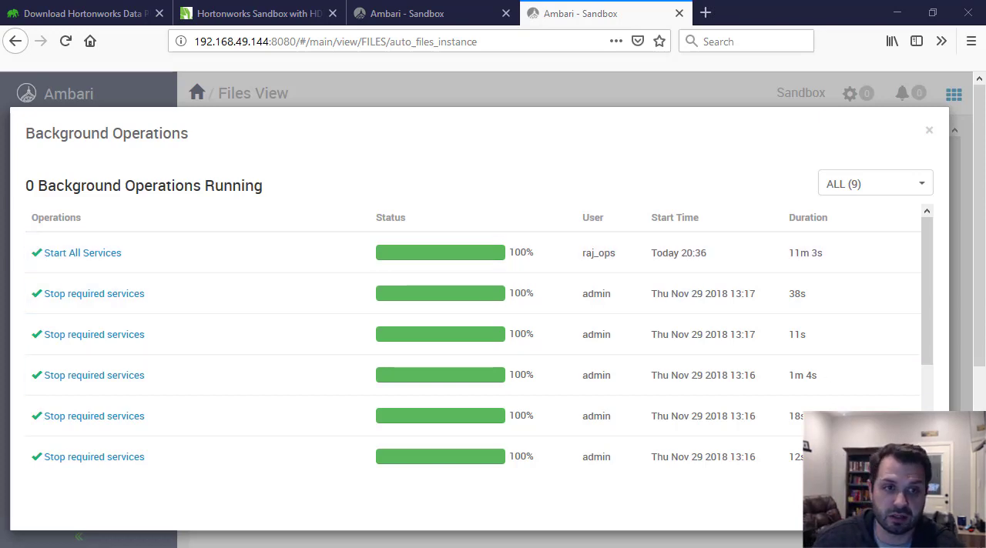
# Dismiss the Background Operations list to reveal Files View listing /tmp
pyautogui.click(929, 130)
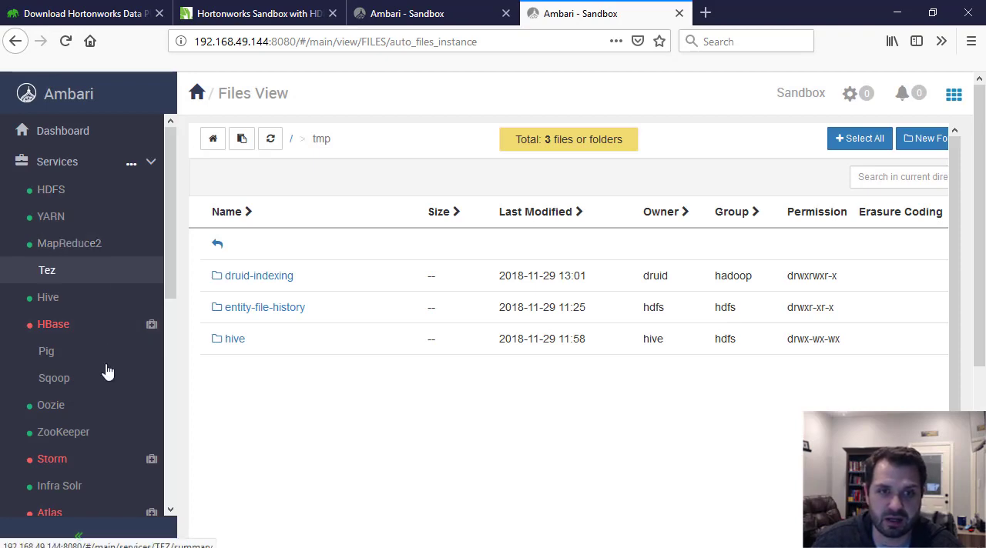
pyautogui.moveTo(151, 328)
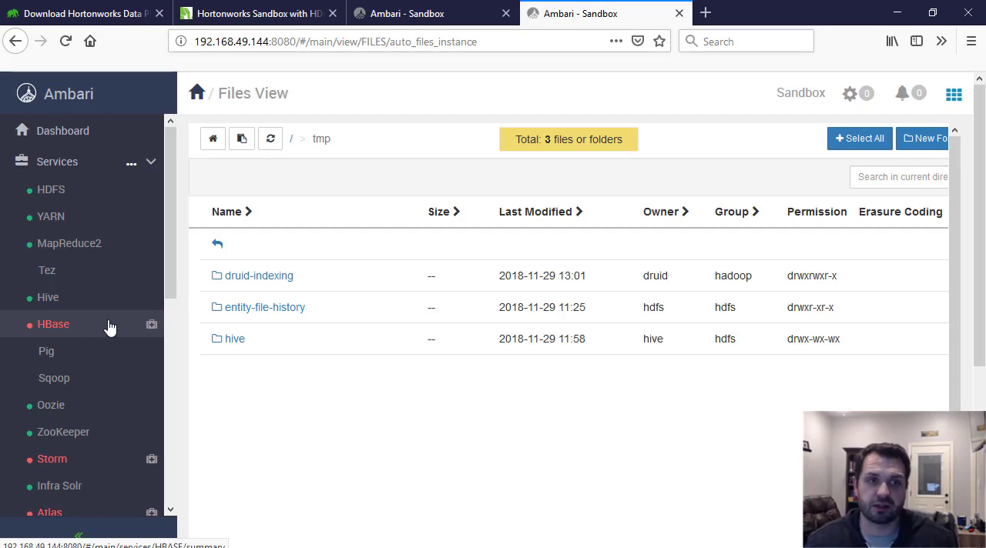
pyautogui.moveTo(102, 324)
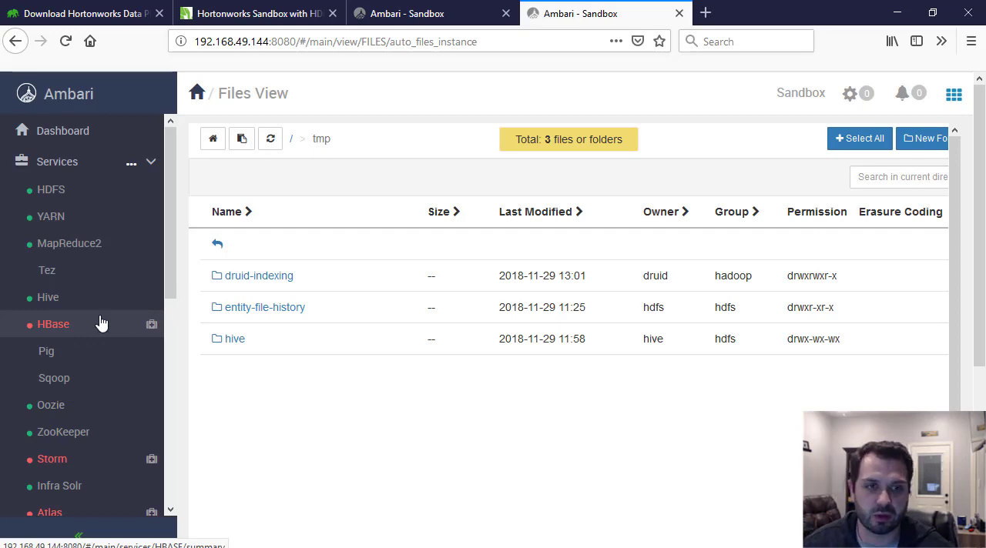
pyautogui.moveTo(115, 321)
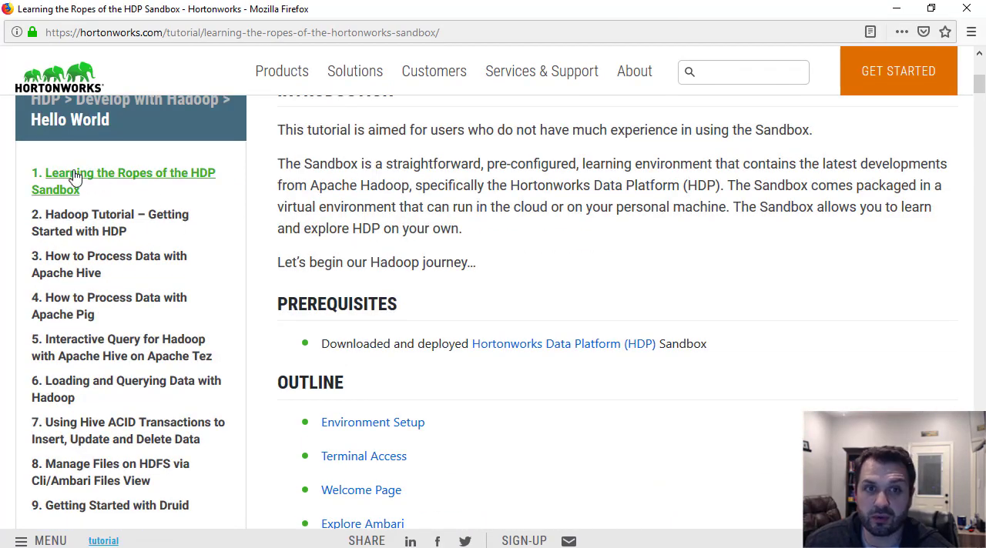
# Scroll the Learning the Ropes tutorial down to the Explore Ambari and Dashboard screenshots
pyautogui.scroll(-3)
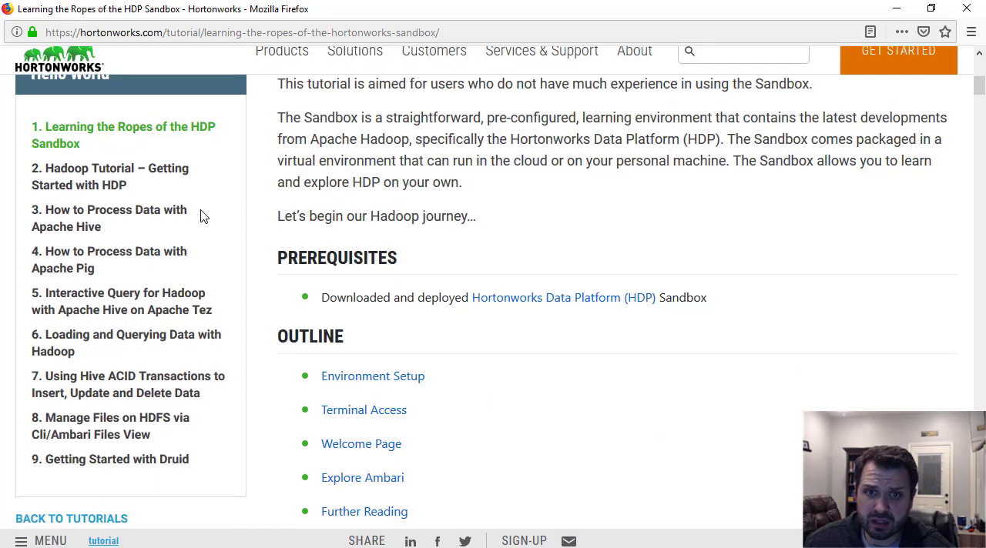
pyautogui.scroll(-3)
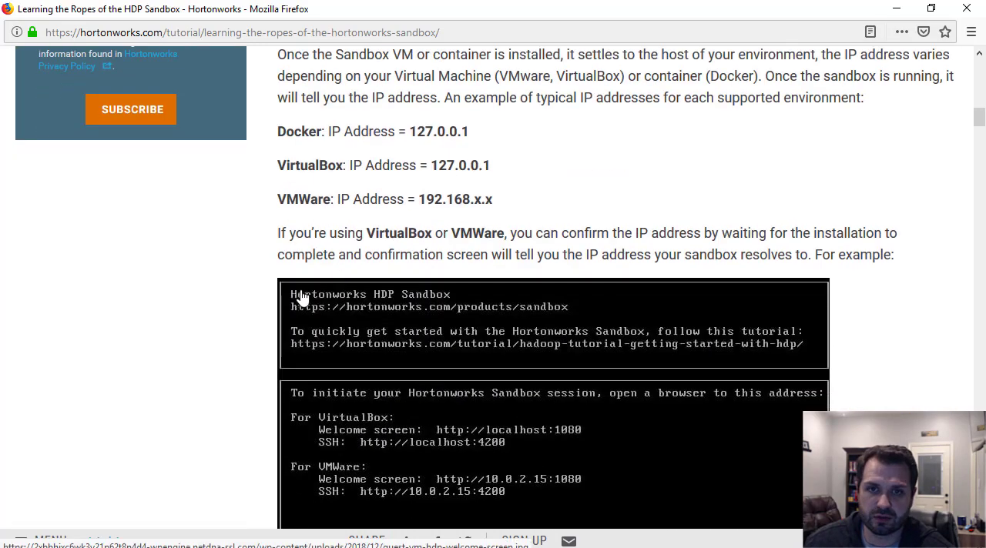
pyautogui.scroll(-3)
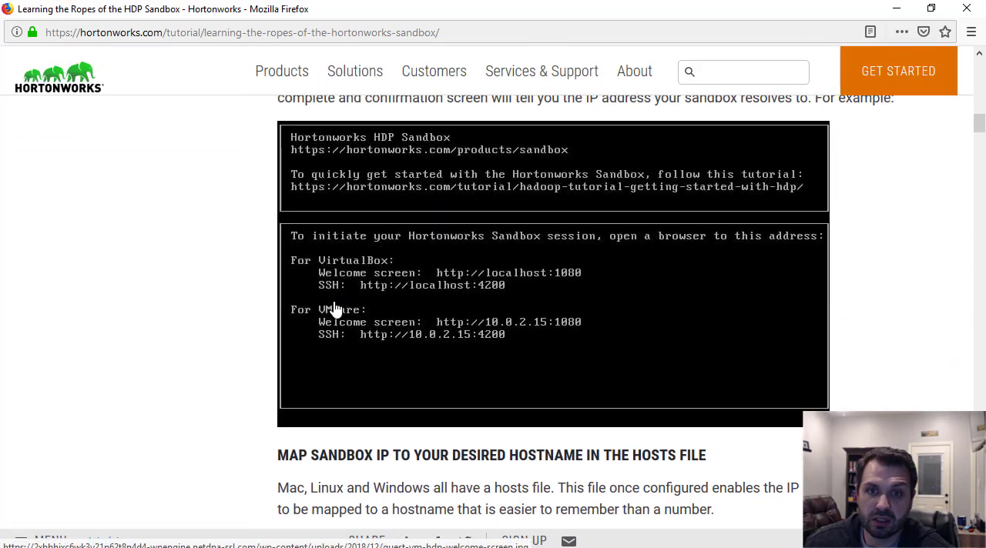
pyautogui.moveTo(481, 332)
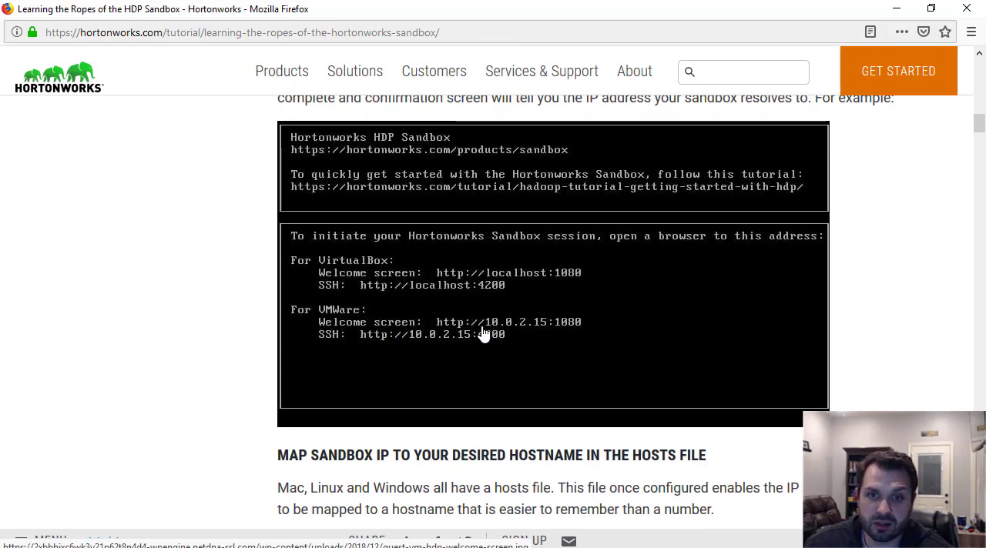
pyautogui.scroll(-3)
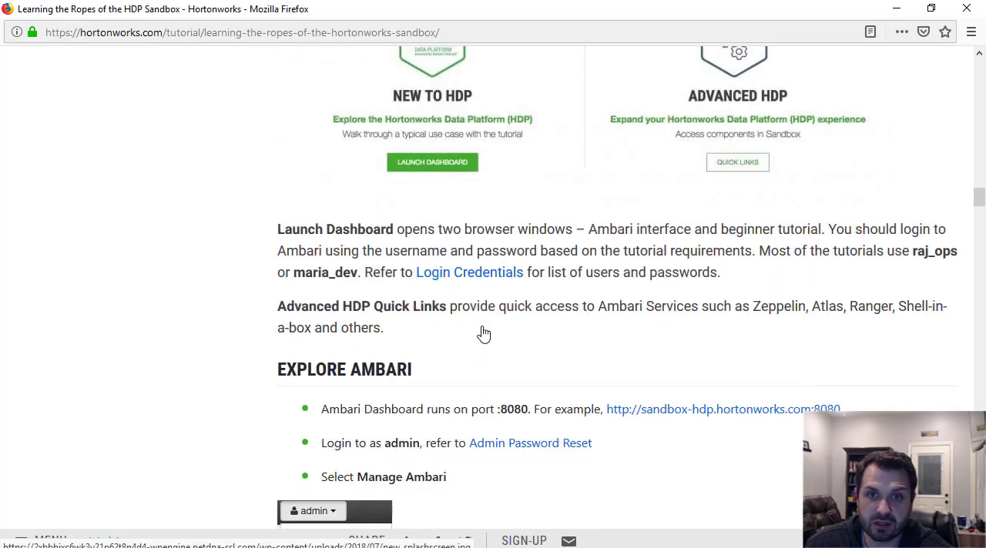
pyautogui.scroll(-3)
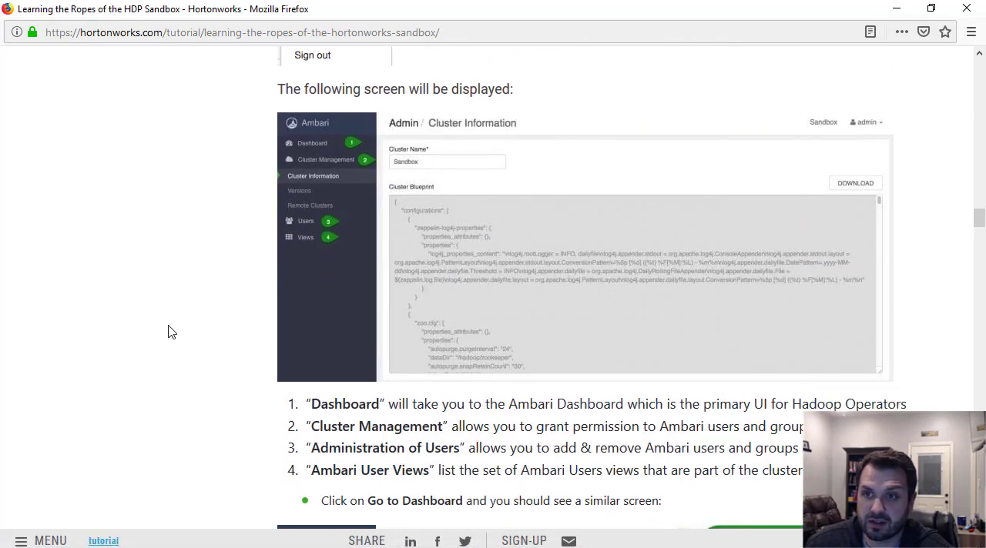
pyautogui.scroll(-3)
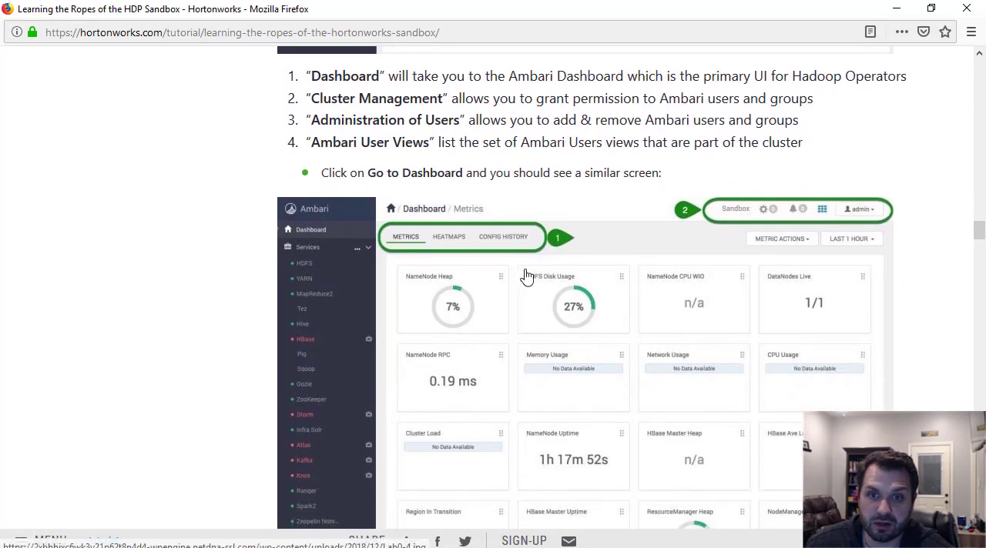
pyautogui.scroll(-3)
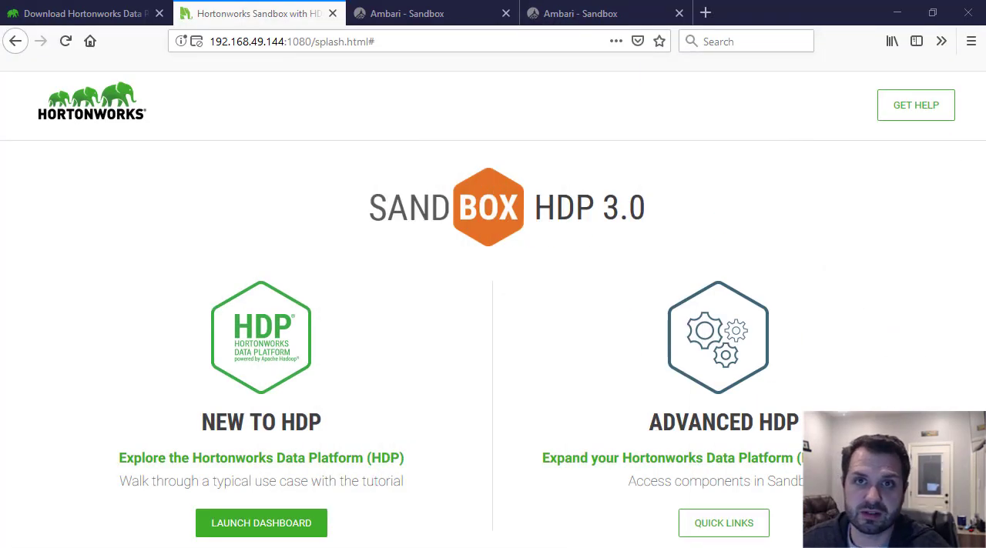
# Return to the Ambari Dashboard metrics showing NameNode heap 7% and HDFS disk usage 30%
pyautogui.click(431, 12)
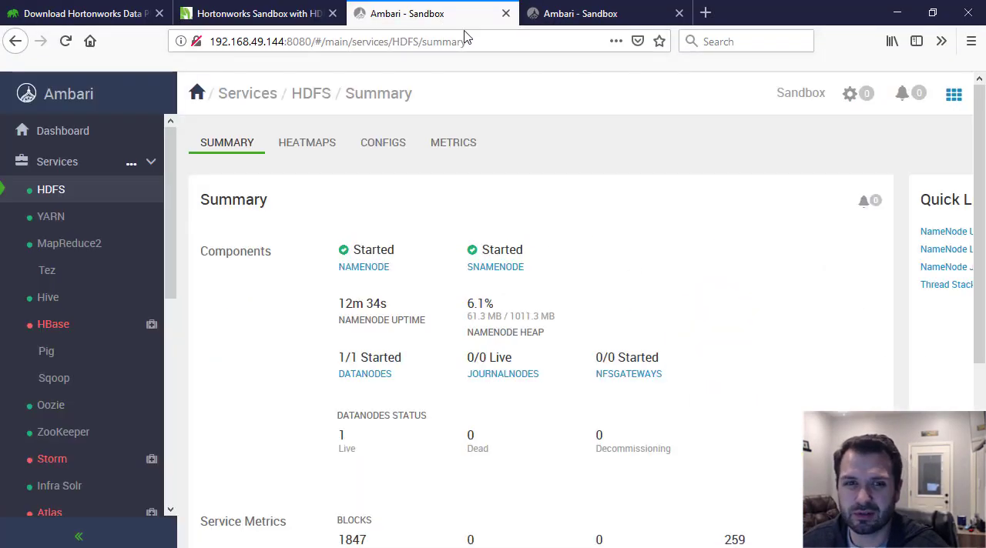
pyautogui.click(604, 12)
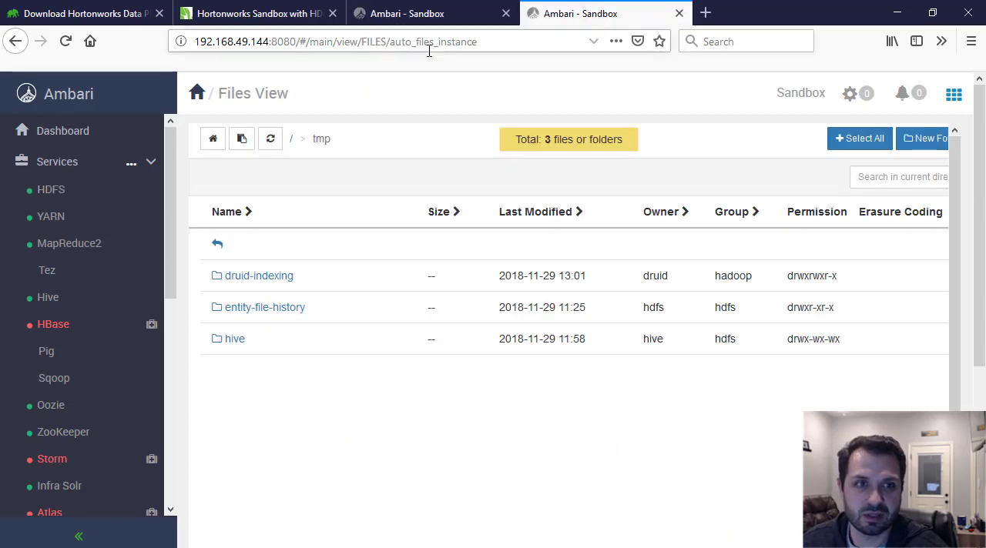
pyautogui.click(51, 189)
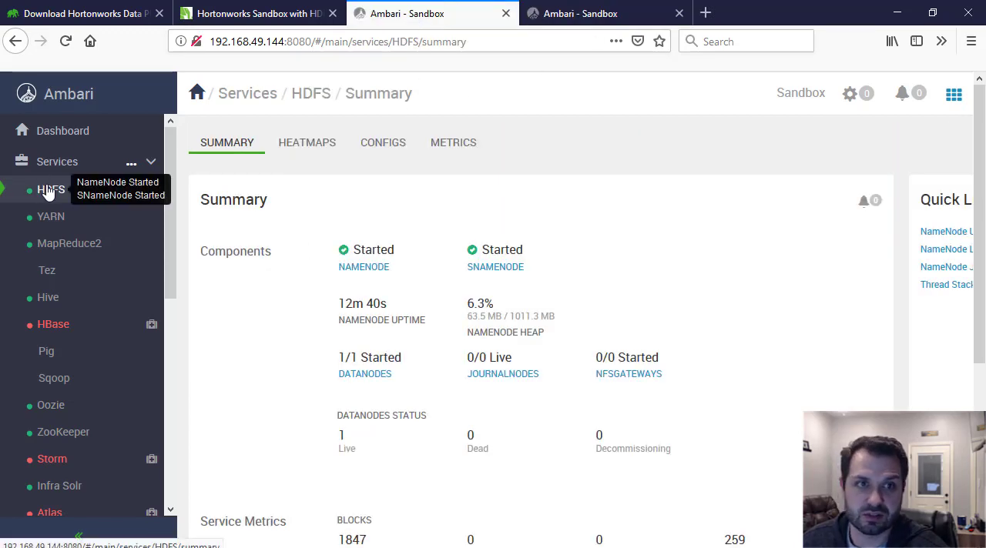
pyautogui.click(62, 129)
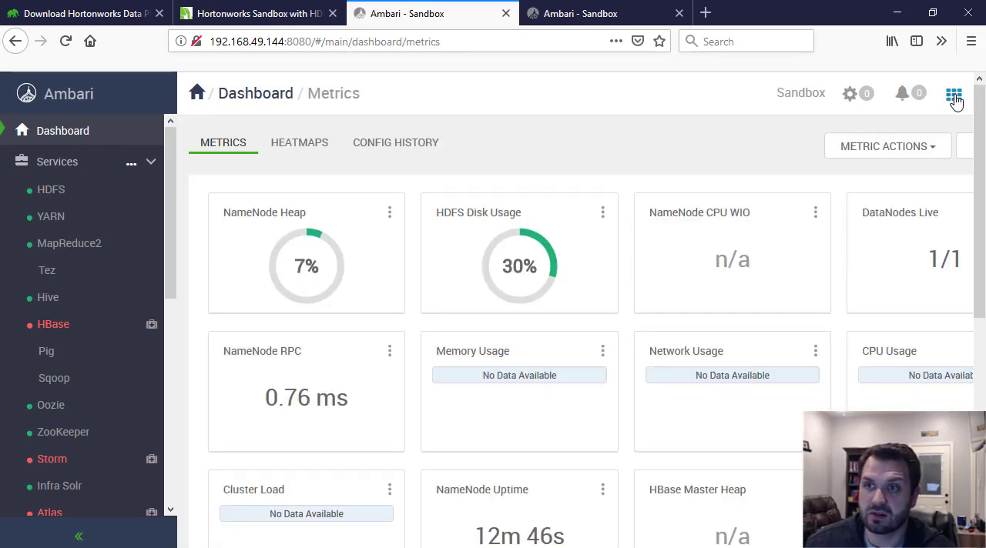
# Launch Files View from the Ambari Views menu and browse the HDFS root listing toward /tmp
pyautogui.click(953, 93)
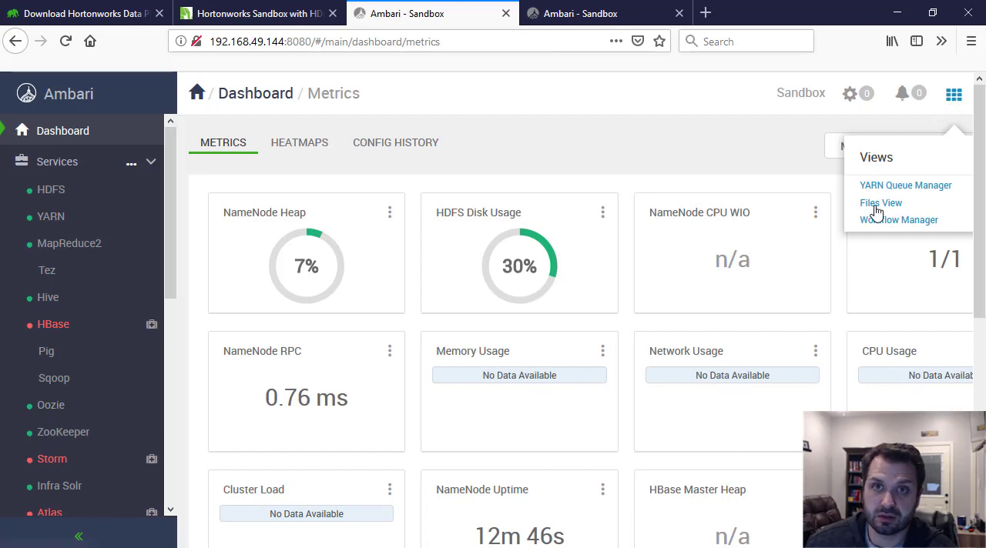
pyautogui.click(881, 203)
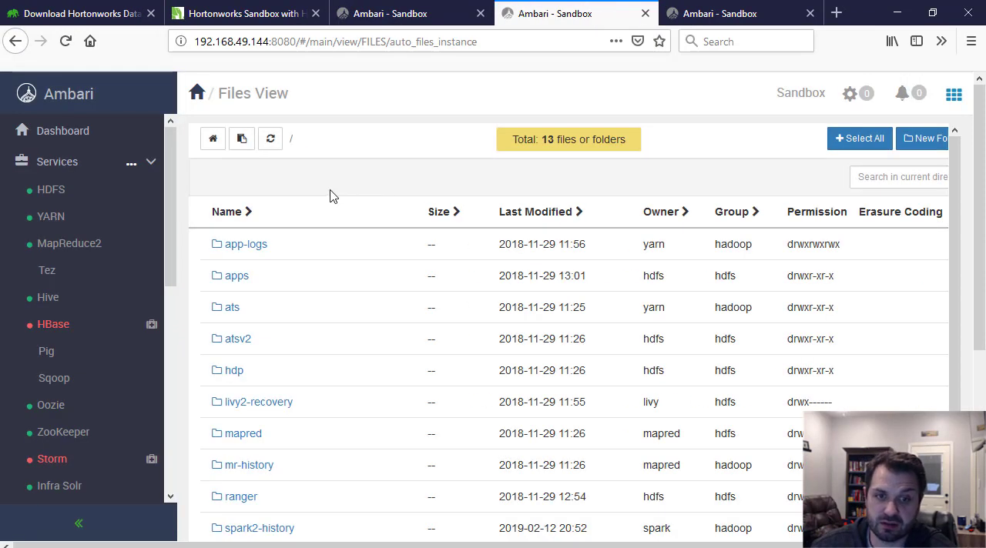
pyautogui.scroll(-3)
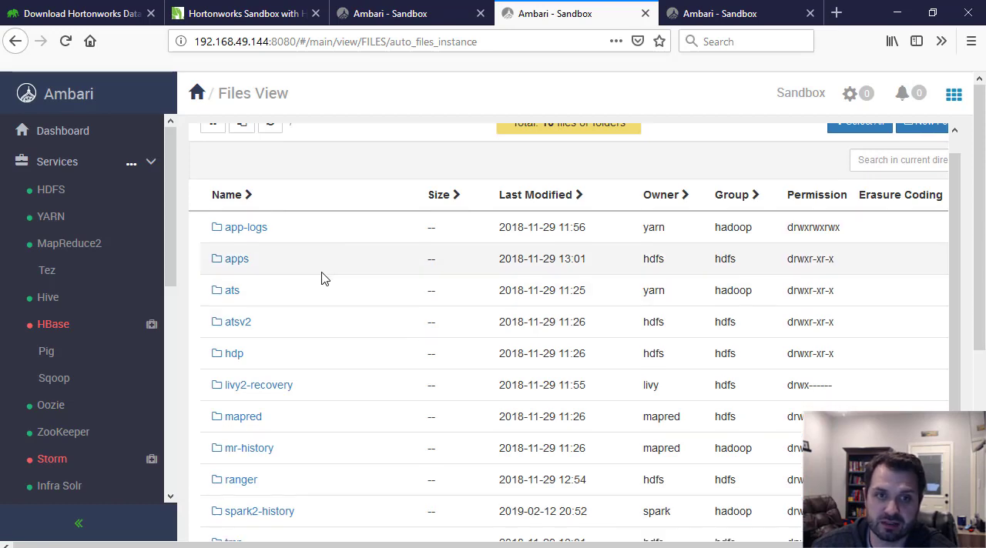
pyautogui.scroll(-3)
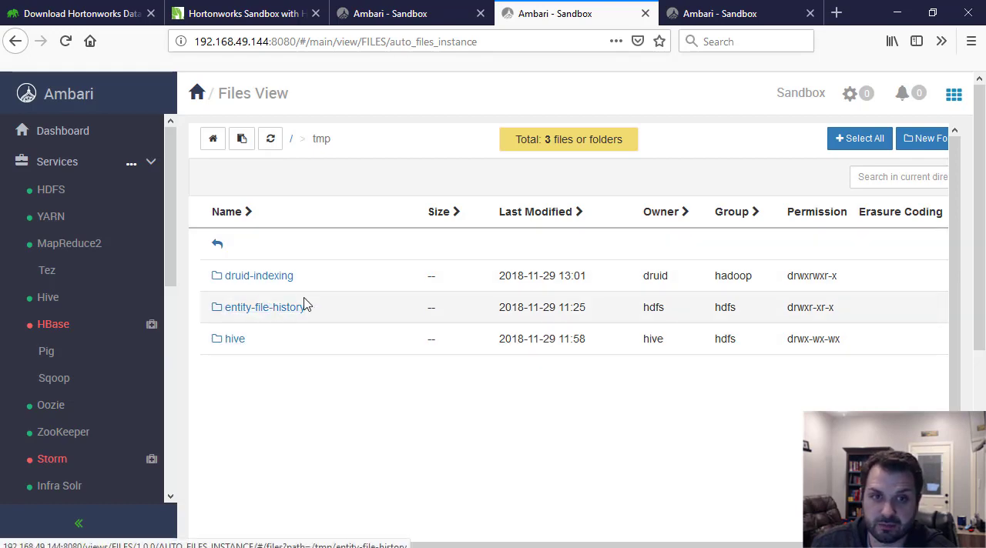
pyautogui.moveTo(281, 191)
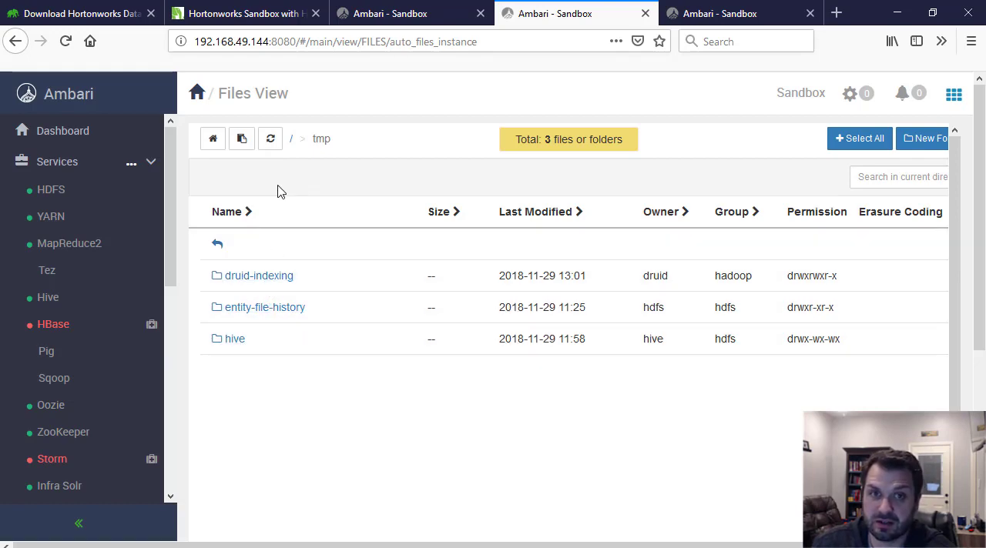
pyautogui.moveTo(385, 191)
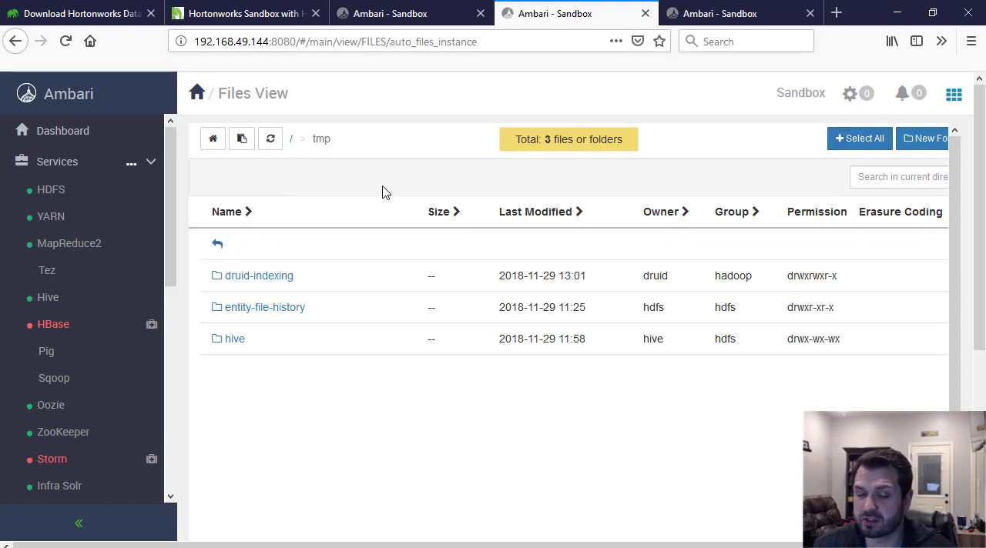
pyautogui.moveTo(788, 209)
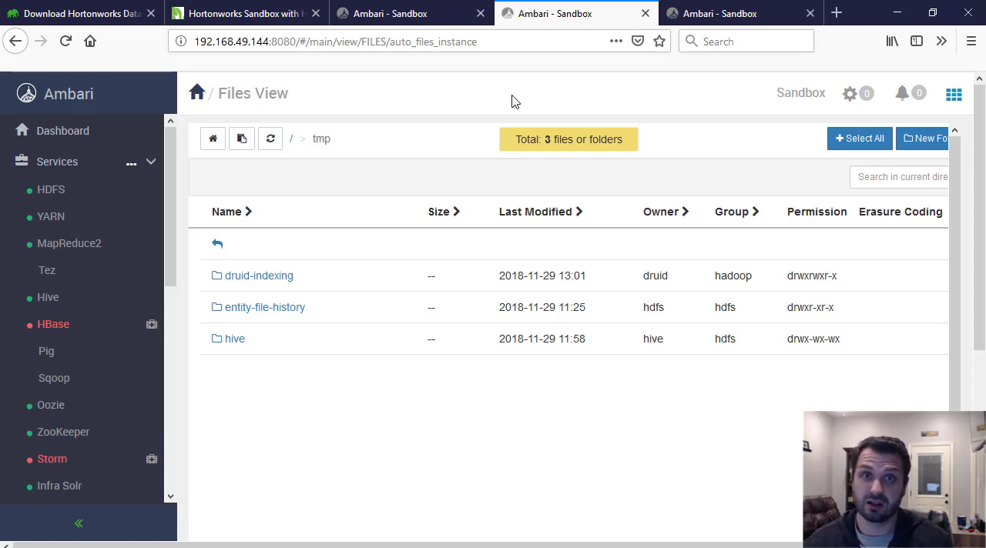
pyautogui.moveTo(450, 107)
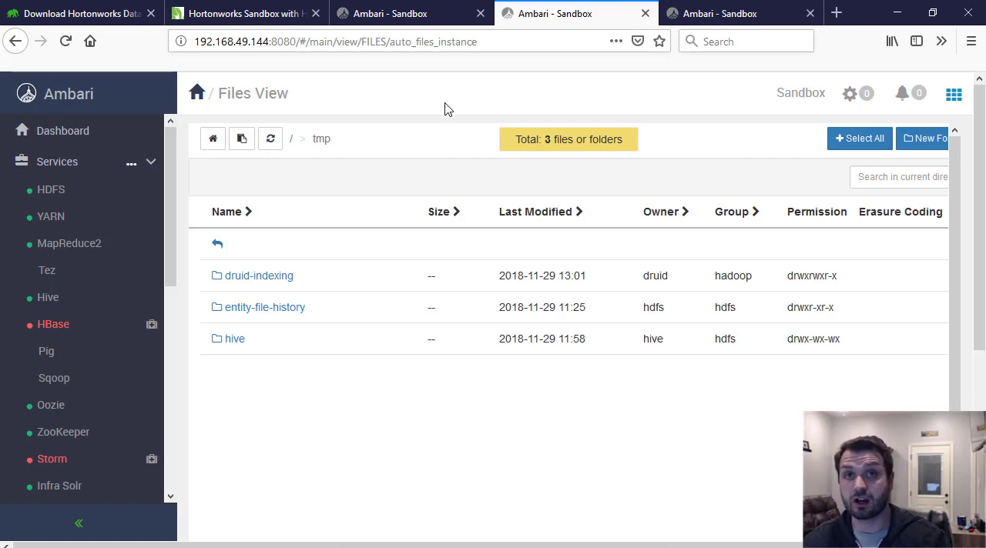
pyautogui.moveTo(388, 107)
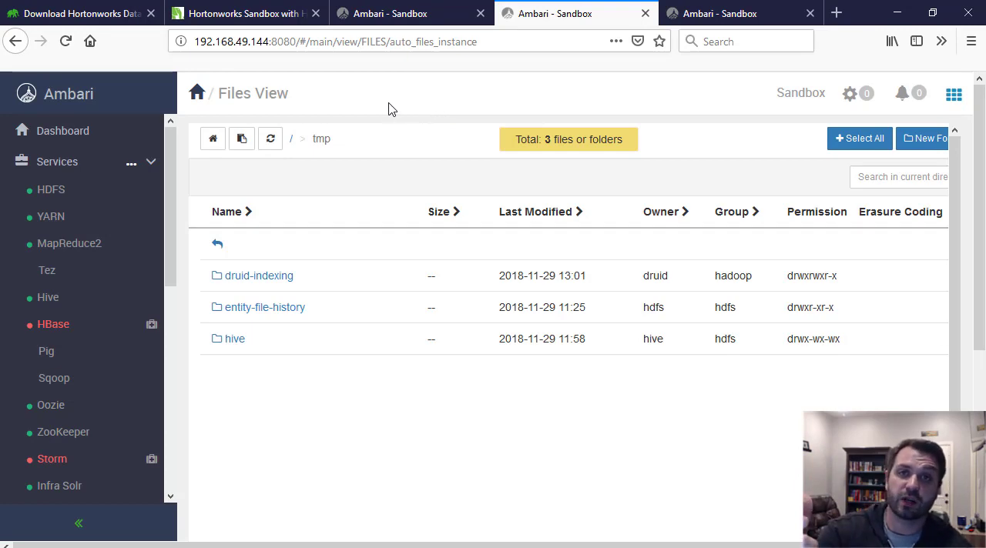
pyautogui.moveTo(385, 114)
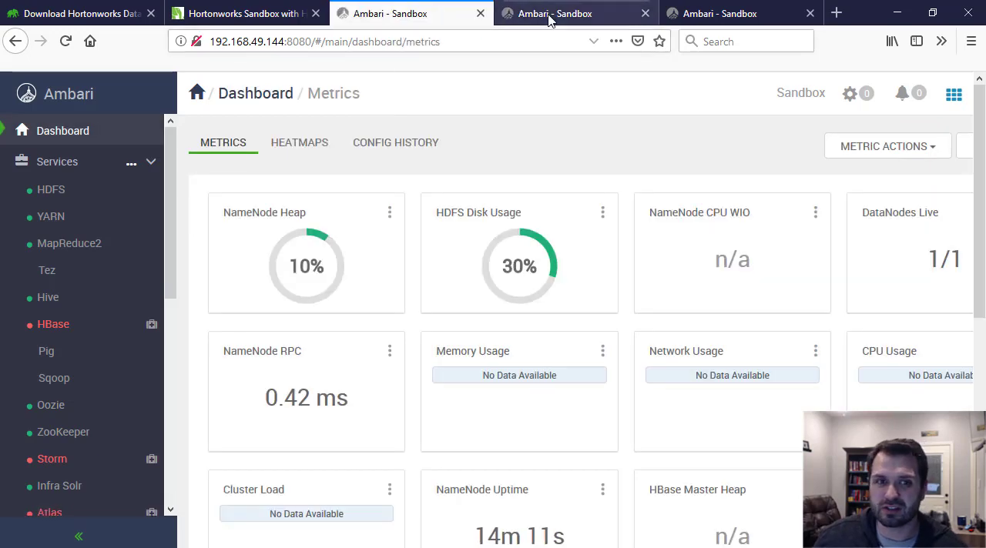
pyautogui.click(551, 13)
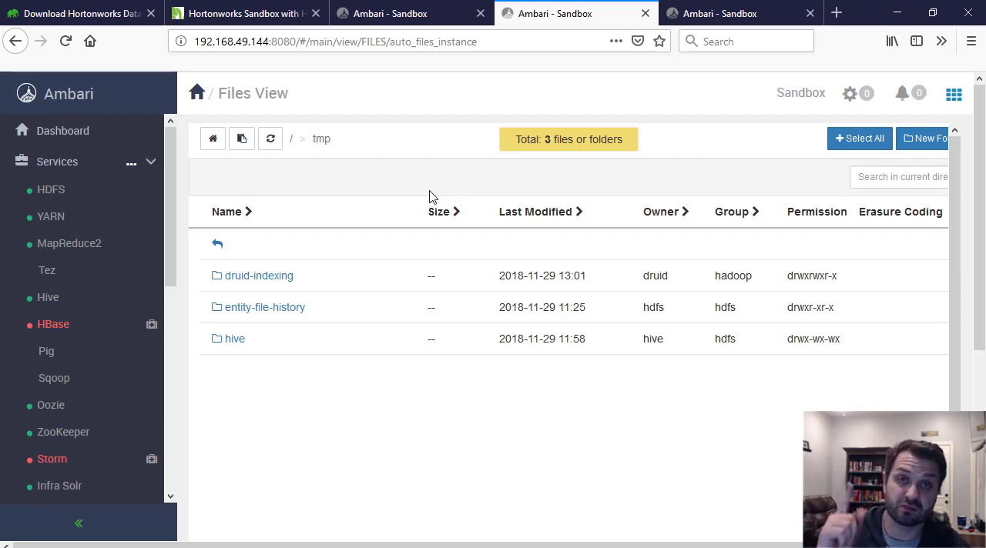
pyautogui.moveTo(438, 194)
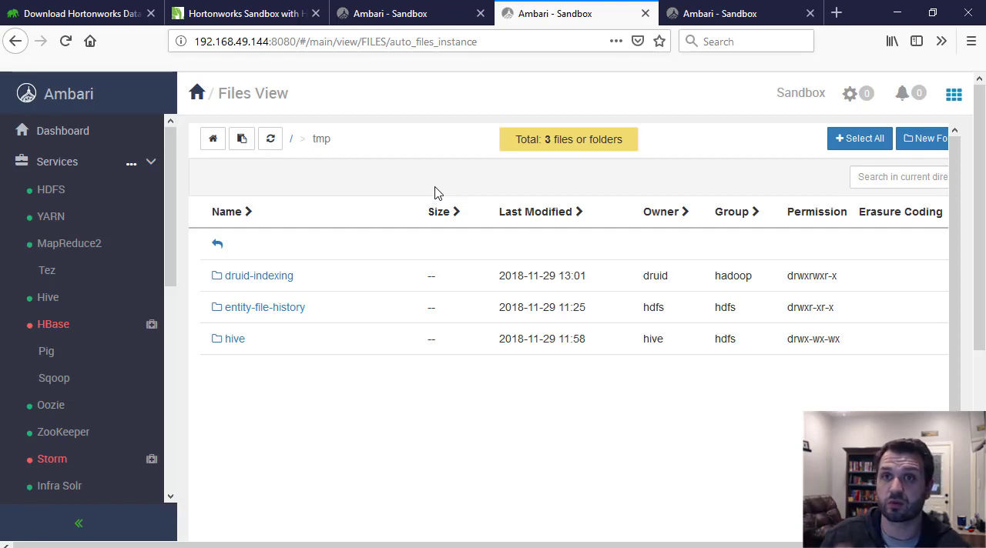